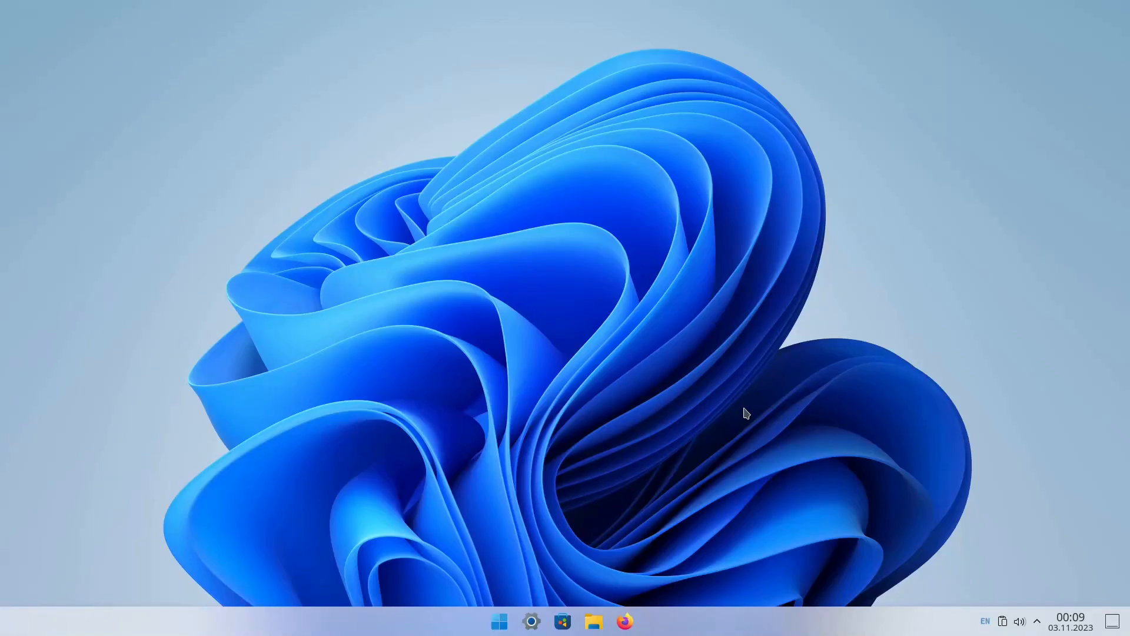
pyautogui.moveTo(498, 621)
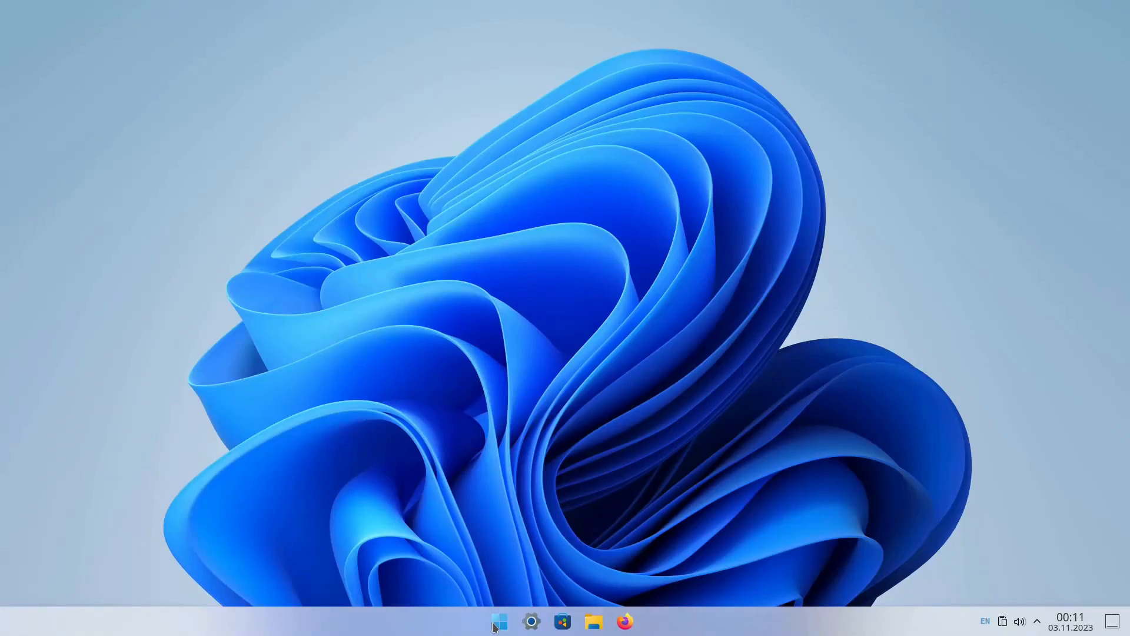
# Step: Scroll through the start menu's All apps list, then open a terminal from the taskbar
pyautogui.click(499, 620)
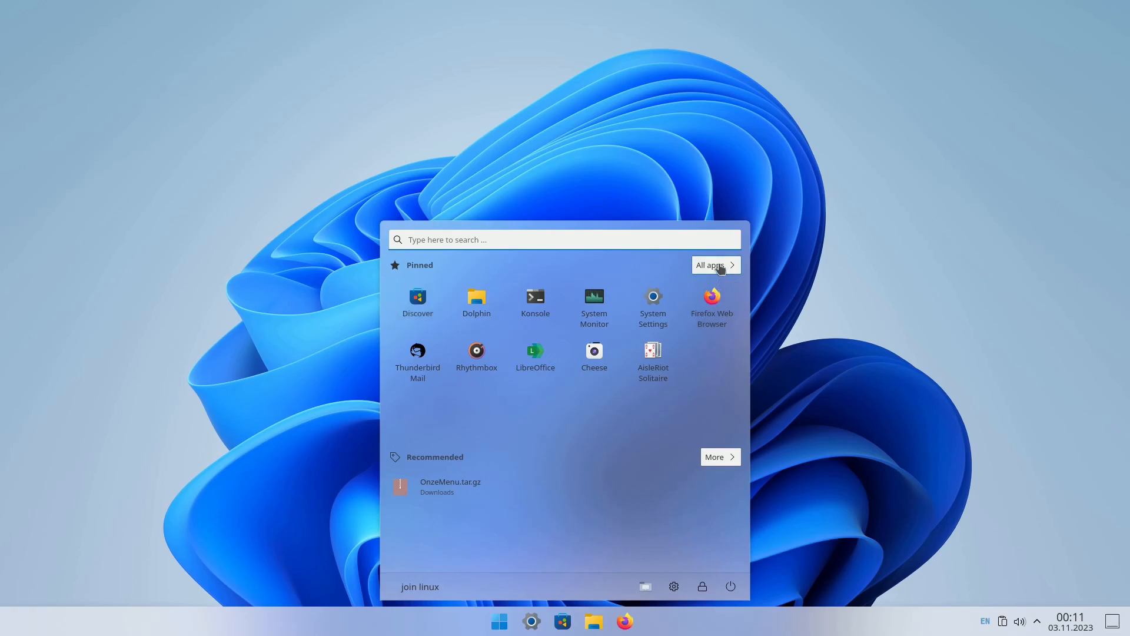
pyautogui.click(710, 264)
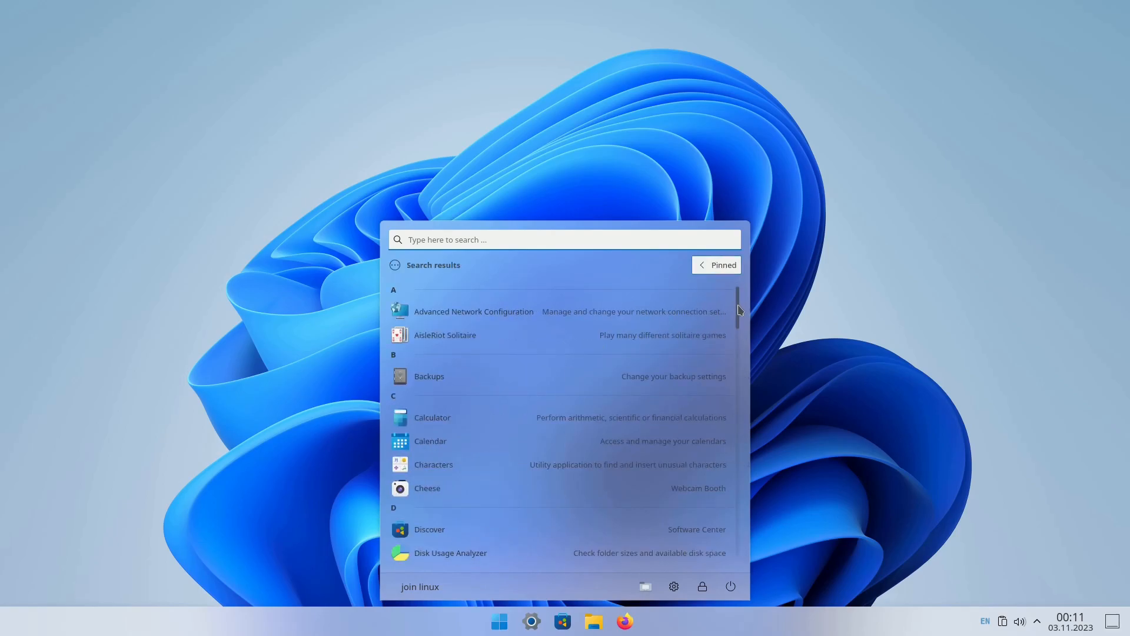
pyautogui.scroll(-3)
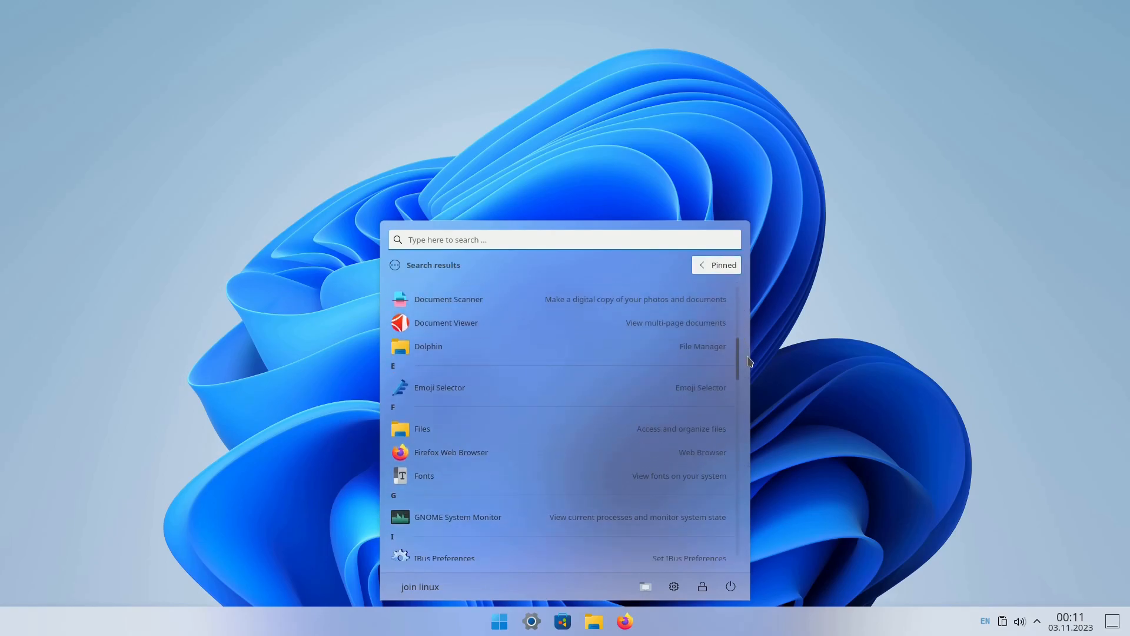
pyautogui.scroll(-3)
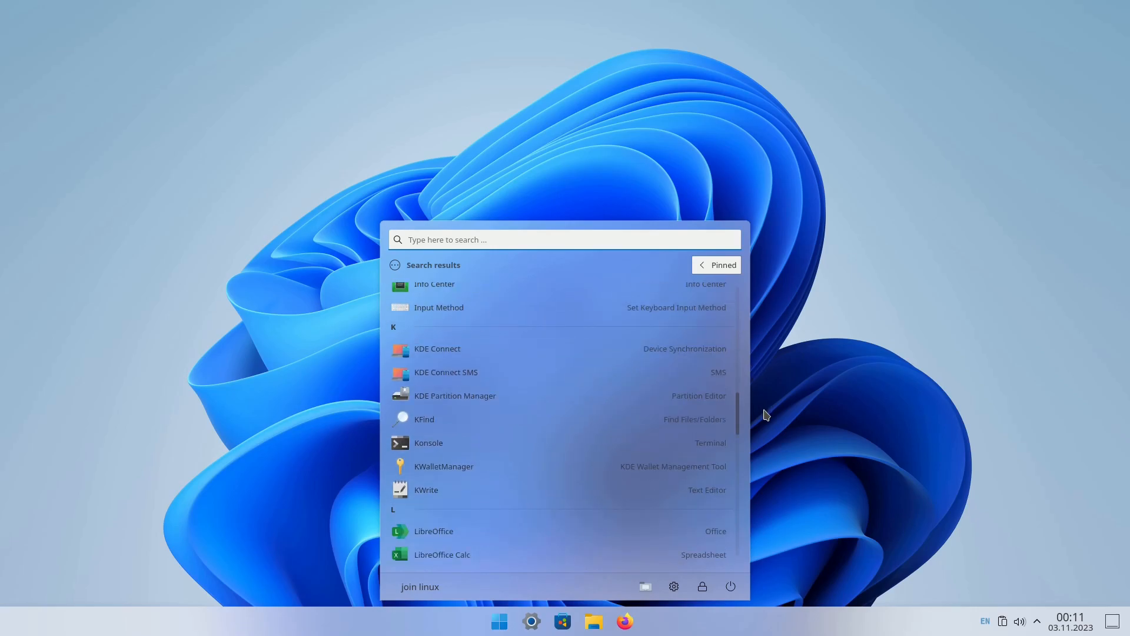
pyautogui.scroll(-3)
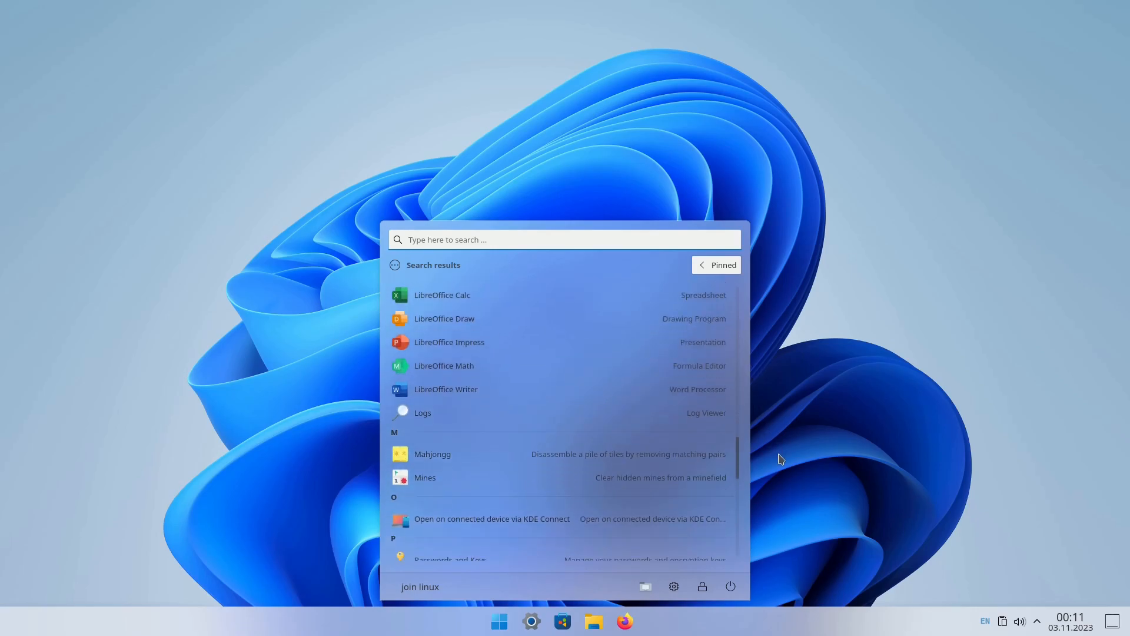
pyautogui.scroll(-3)
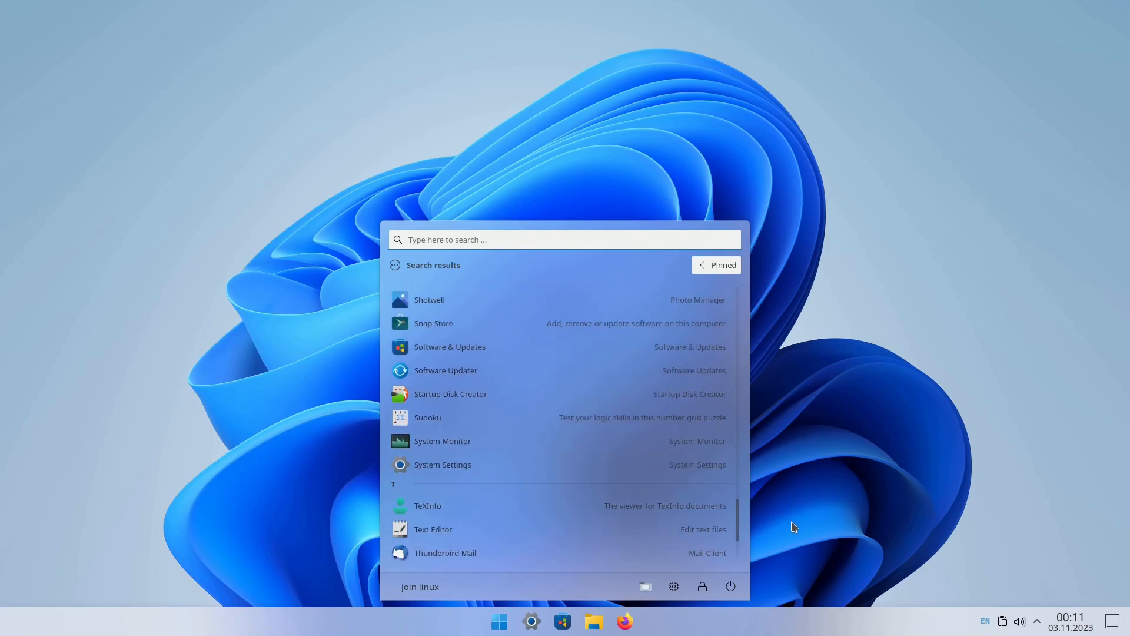
pyautogui.scroll(-3)
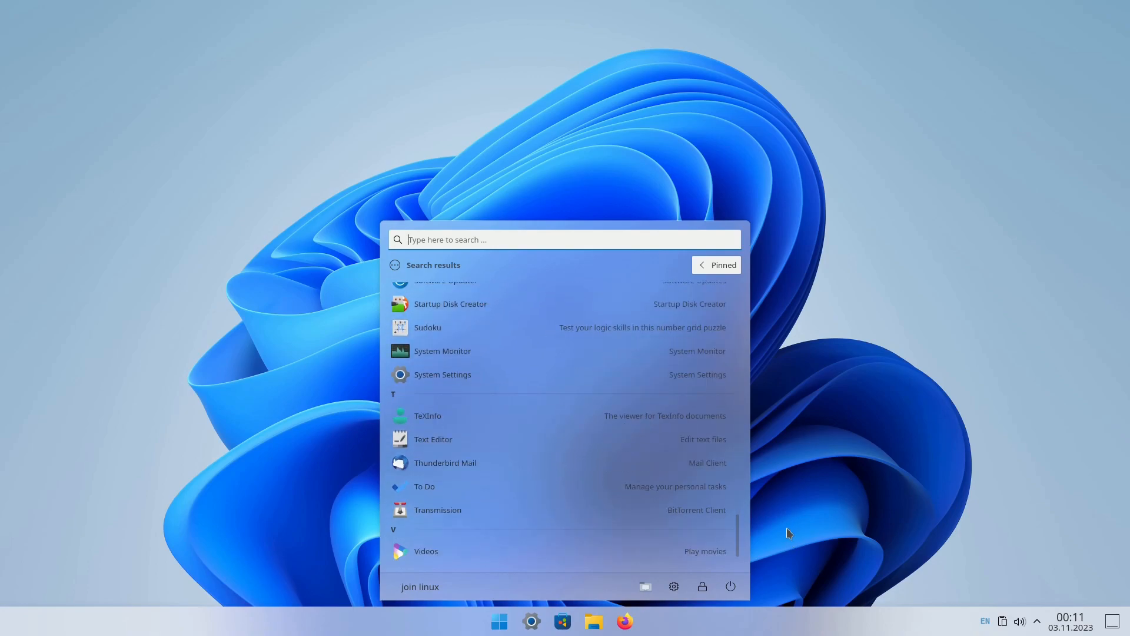
pyautogui.click(594, 621)
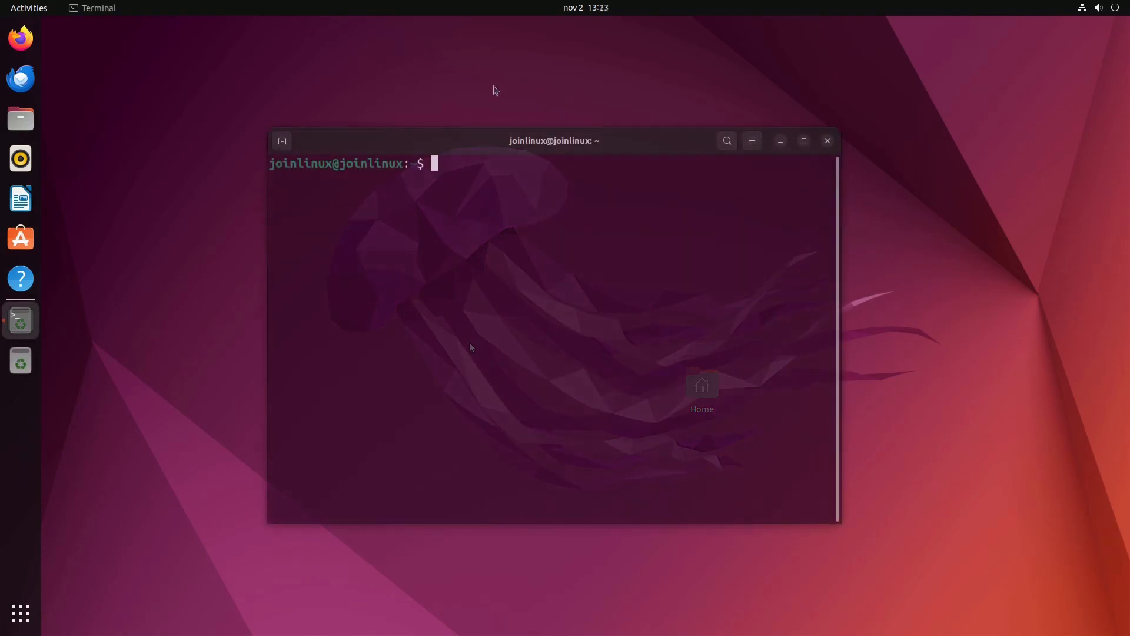
# Step: Run 'sudo apt install kde-plasma-desktop' to install the Plasma desktop
pyautogui.write('sudo apt install kd')
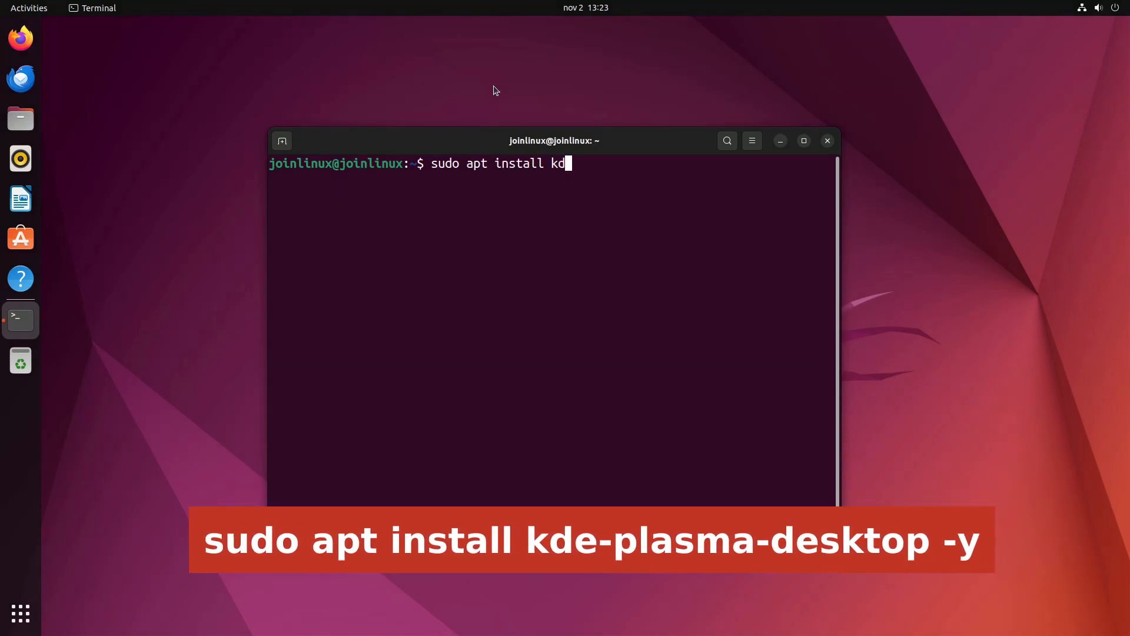
pyautogui.write('e-plasma-deskto')
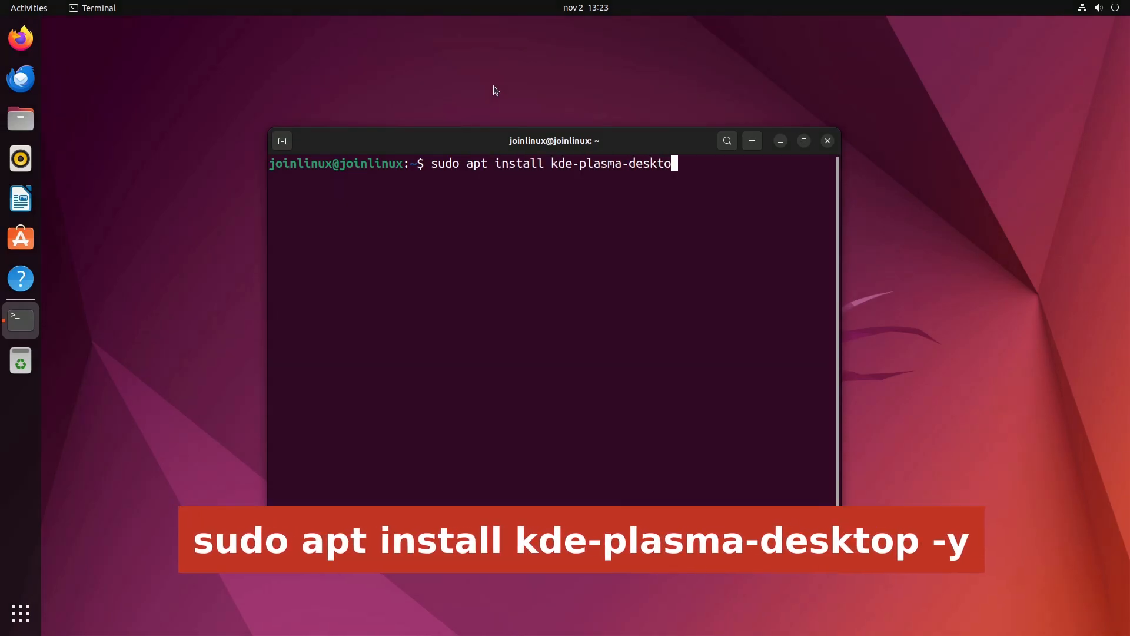
pyautogui.press('Return')
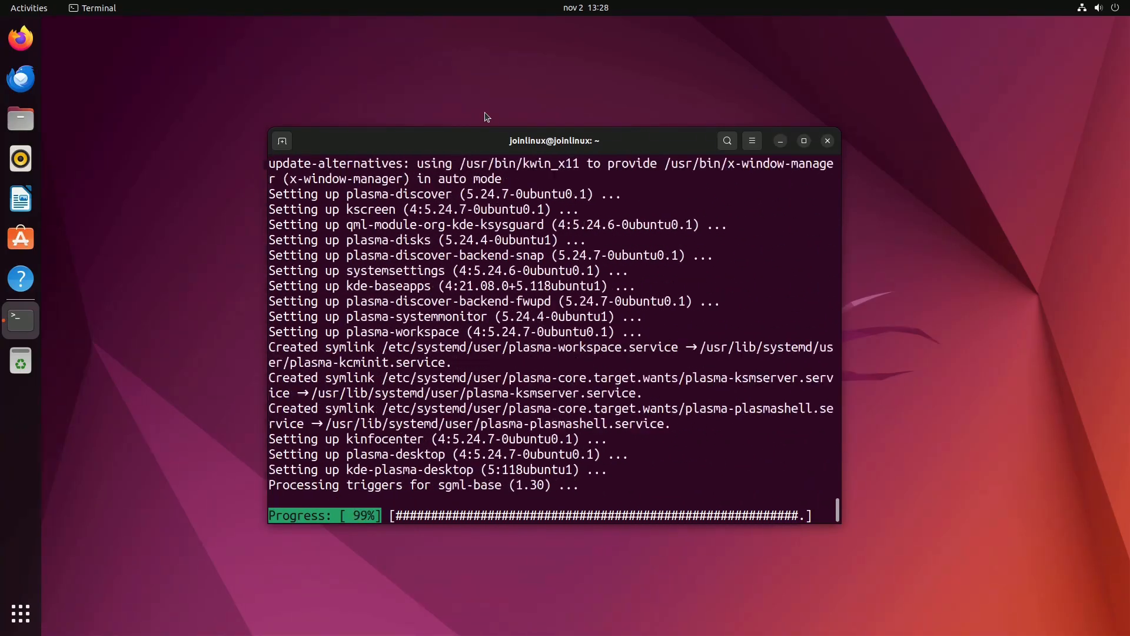
# Step: Choose Log Out from the top-right system menu to end the GNOME session
pyautogui.click(1116, 8)
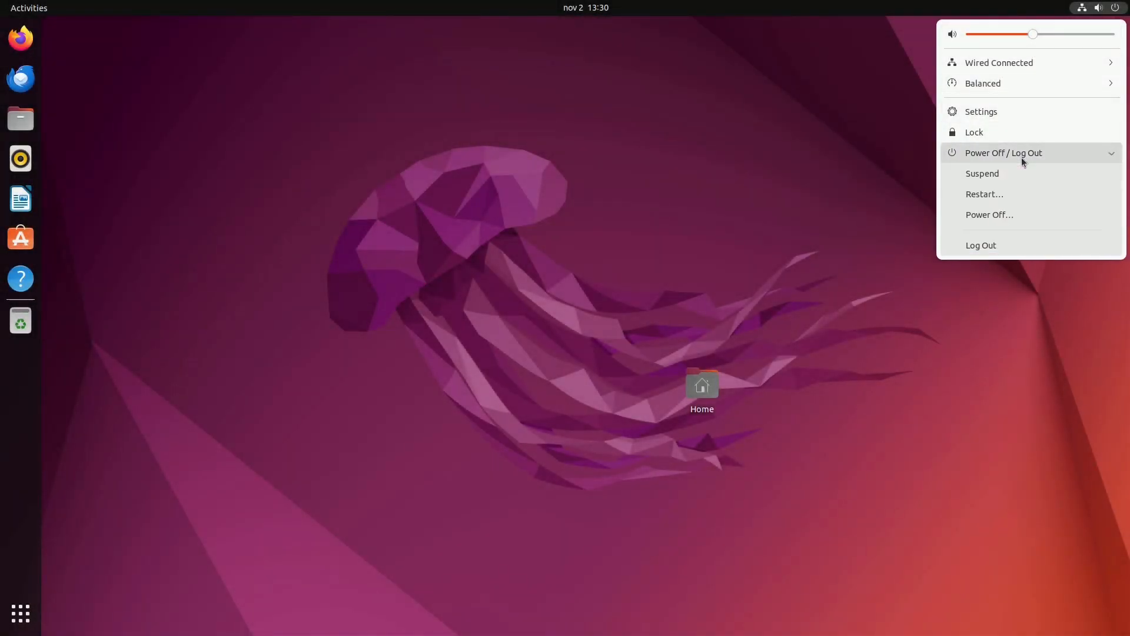
pyautogui.click(624, 359)
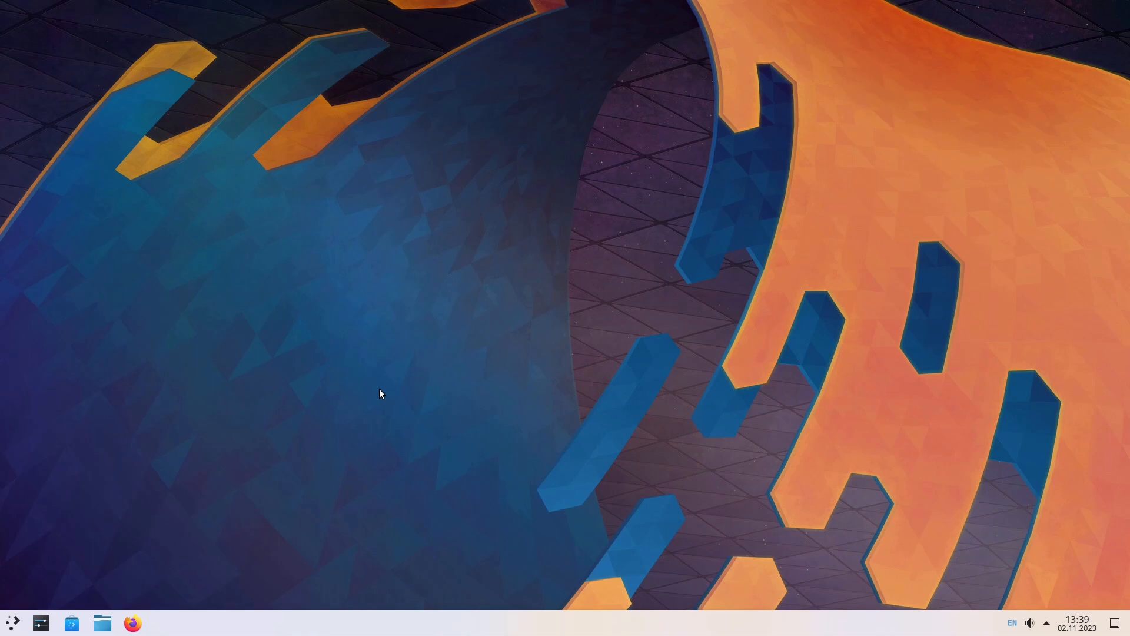
pyautogui.moveTo(480, 253)
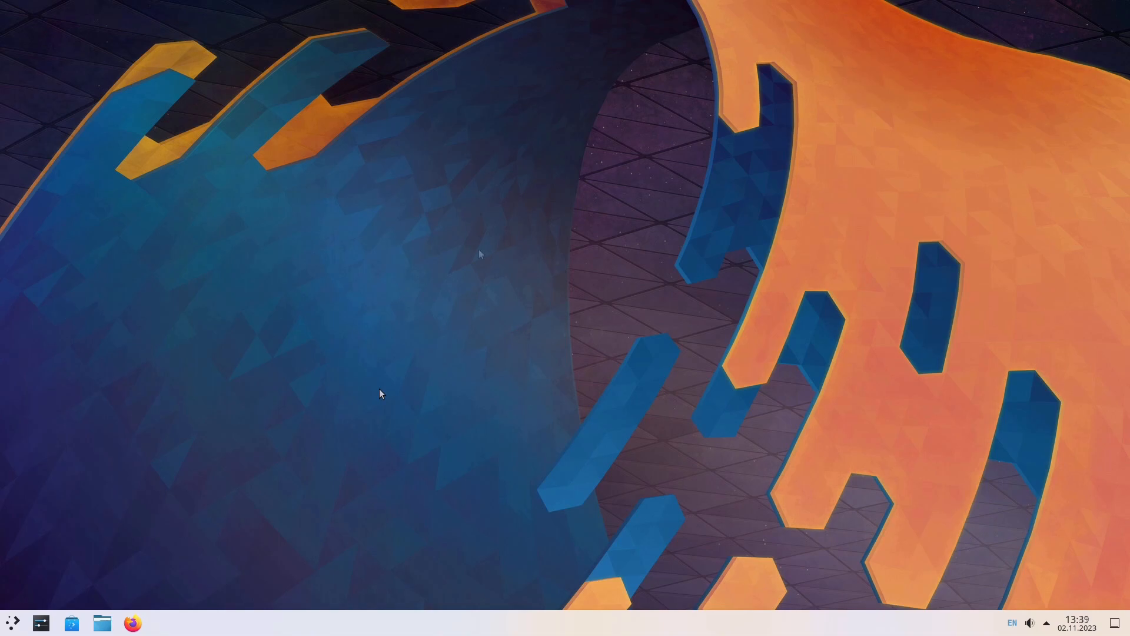
# Step: Enter desktop edit mode and open Choose Global Theme
pyautogui.rightClick(381, 394)
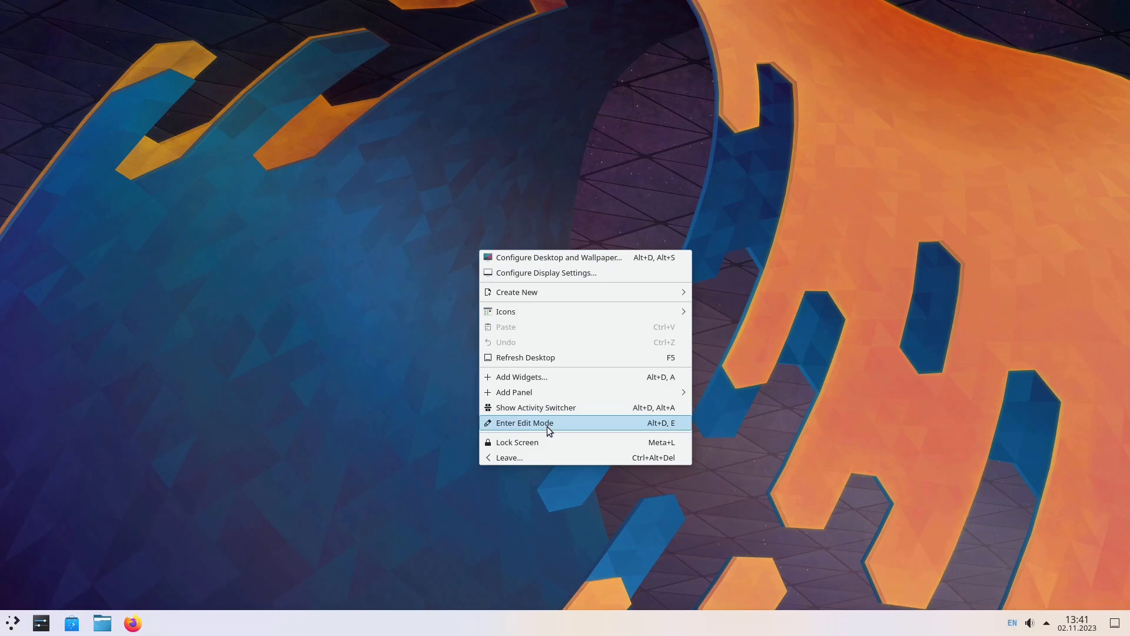
pyautogui.click(524, 422)
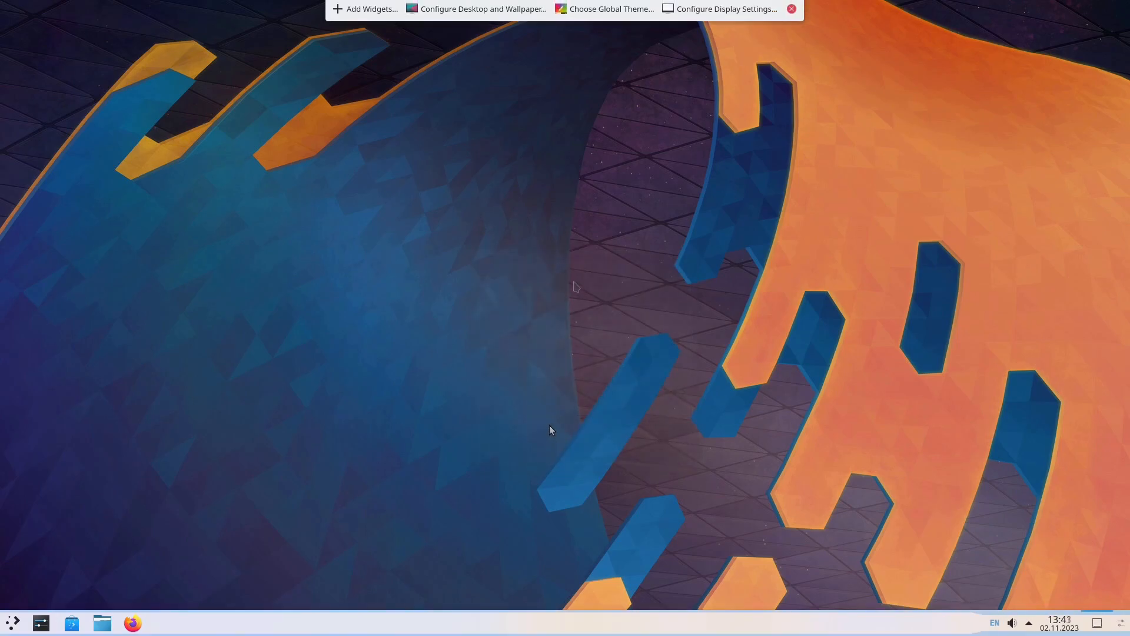
pyautogui.click(609, 9)
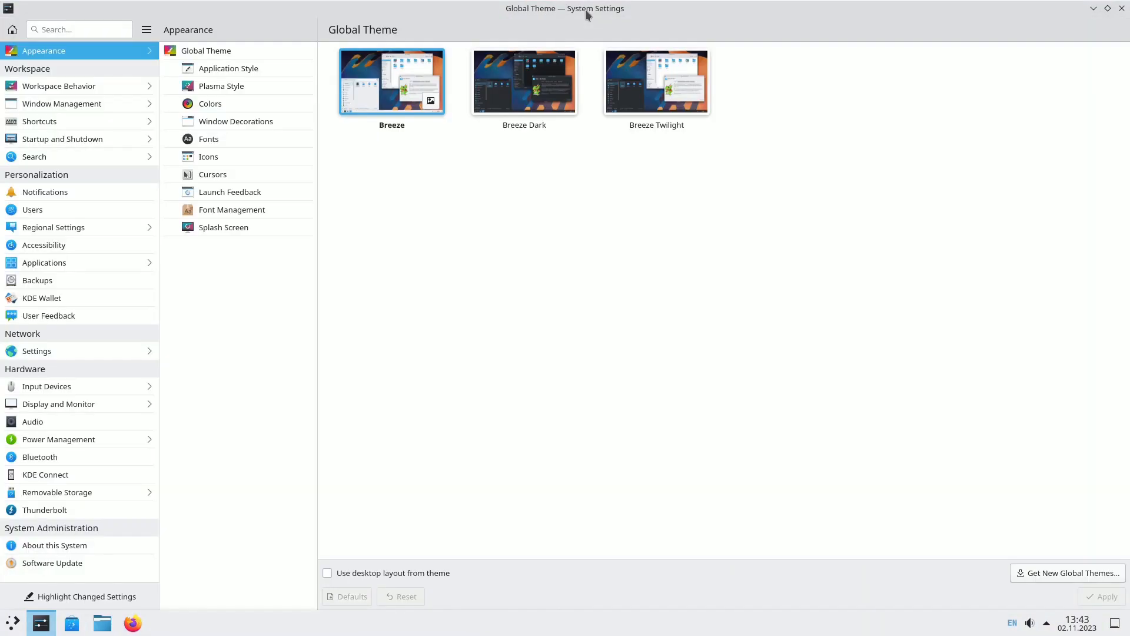
pyautogui.moveTo(1020, 531)
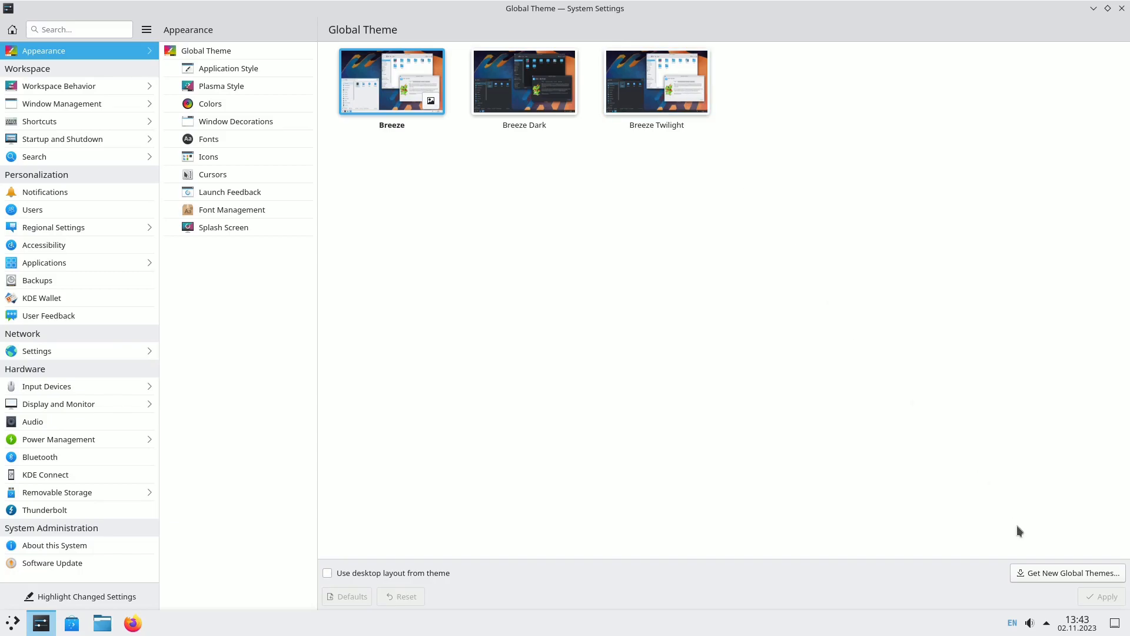
# Step: Search for and install the Win11OS-light global theme from Get New Global Themes
pyautogui.click(1067, 573)
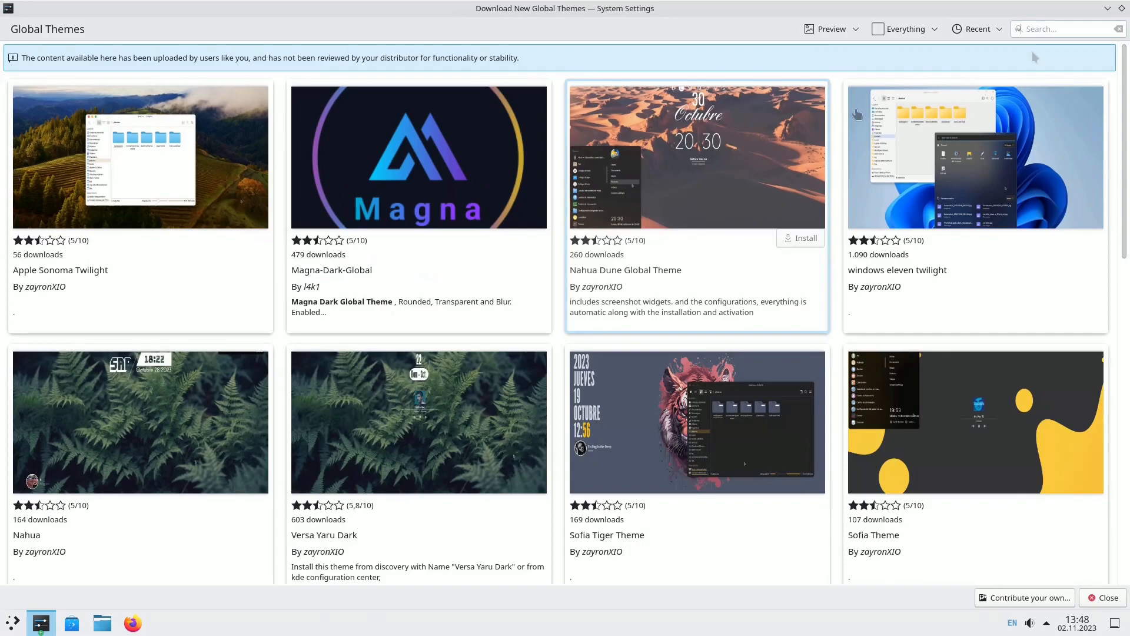
pyautogui.write('win11os-')
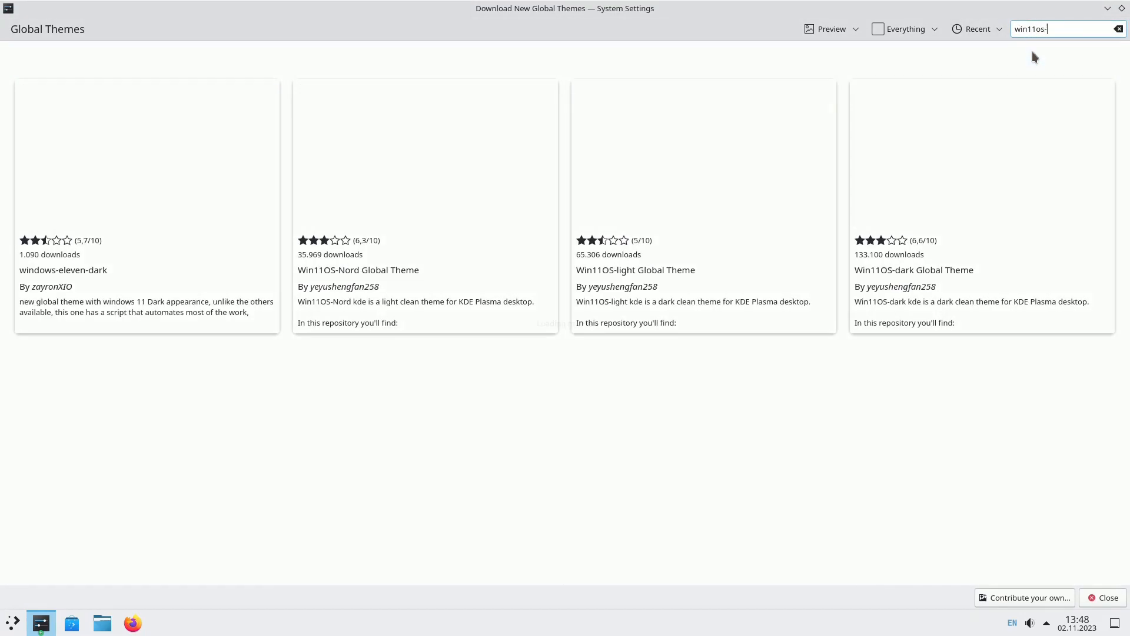
pyautogui.write('light')
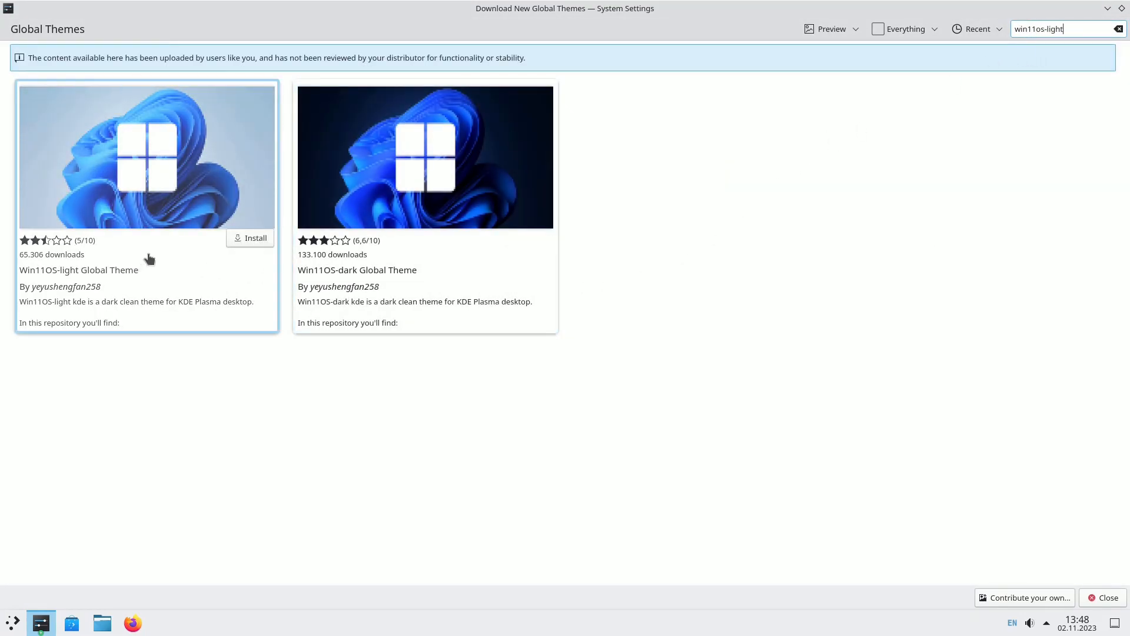
pyautogui.click(250, 237)
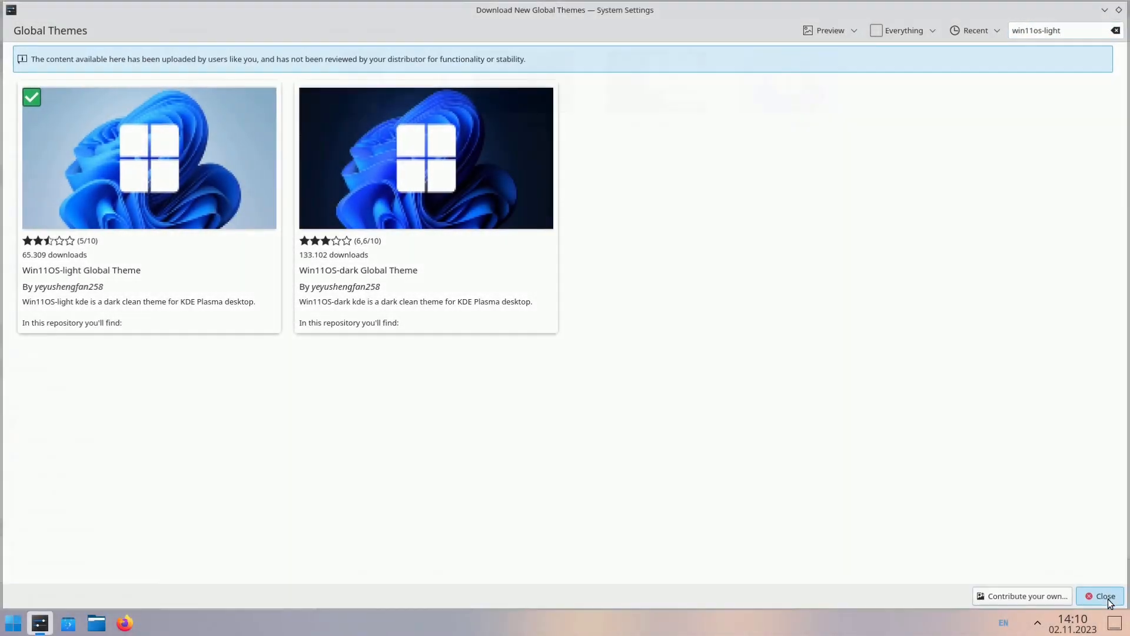
# Step: Apply Win11OS-light with 'Use desktop layout from theme' enabled
pyautogui.click(1103, 595)
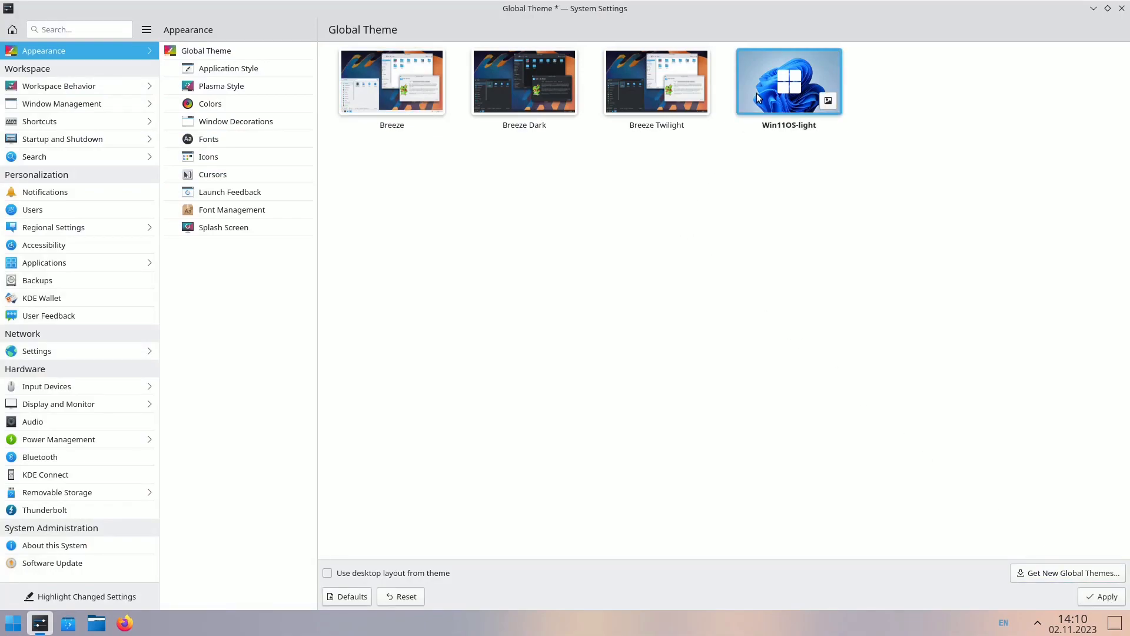
pyautogui.click(327, 572)
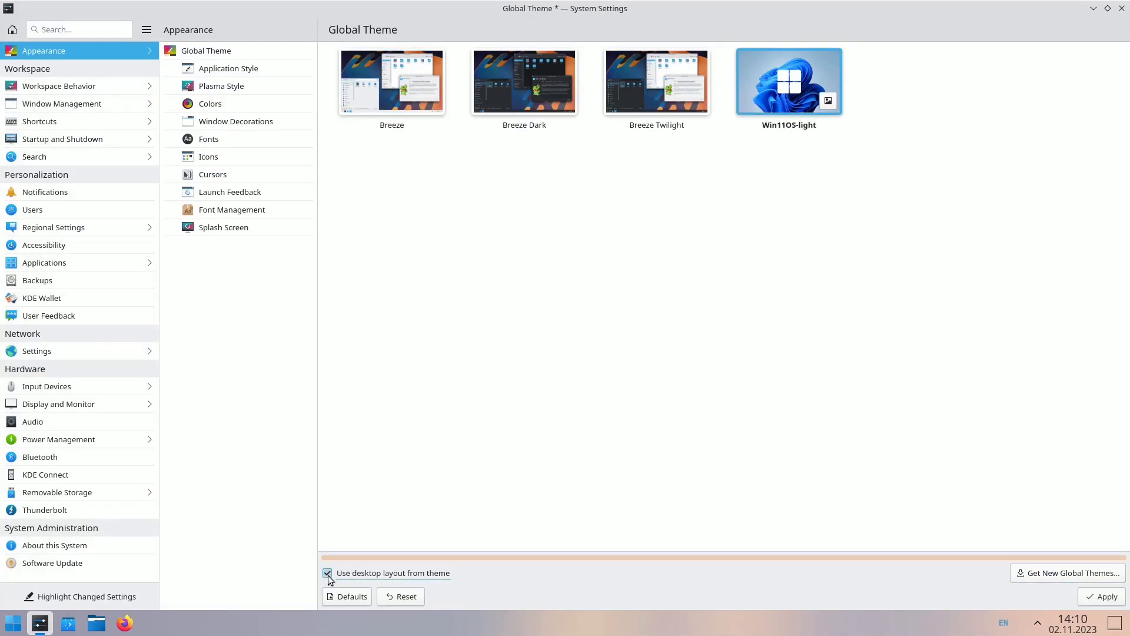
pyautogui.click(327, 573)
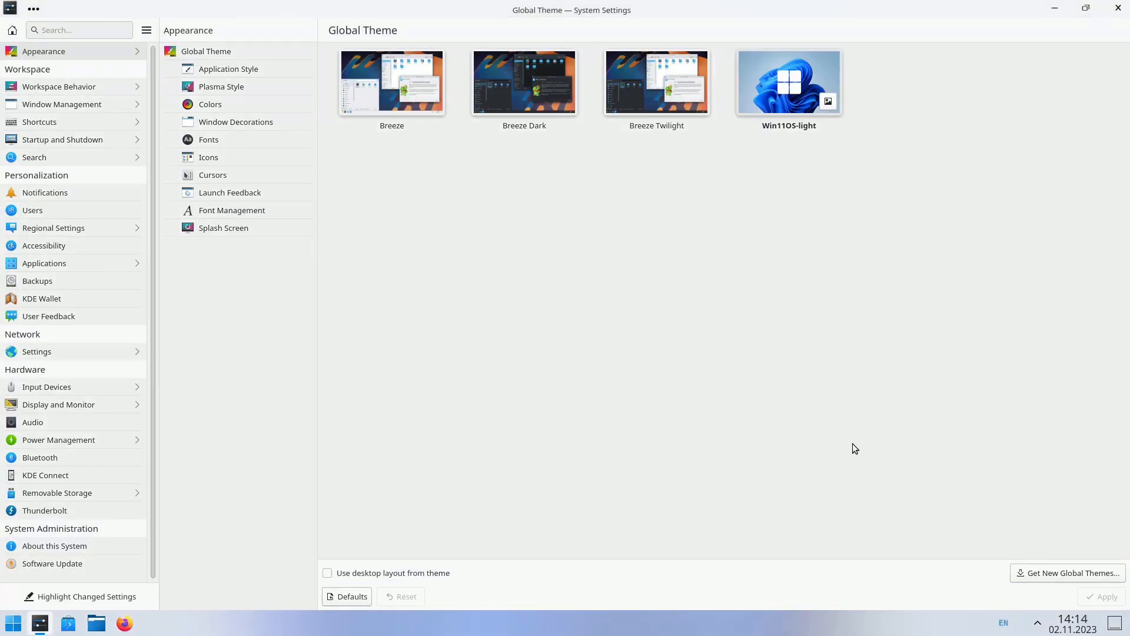
pyautogui.click(13, 623)
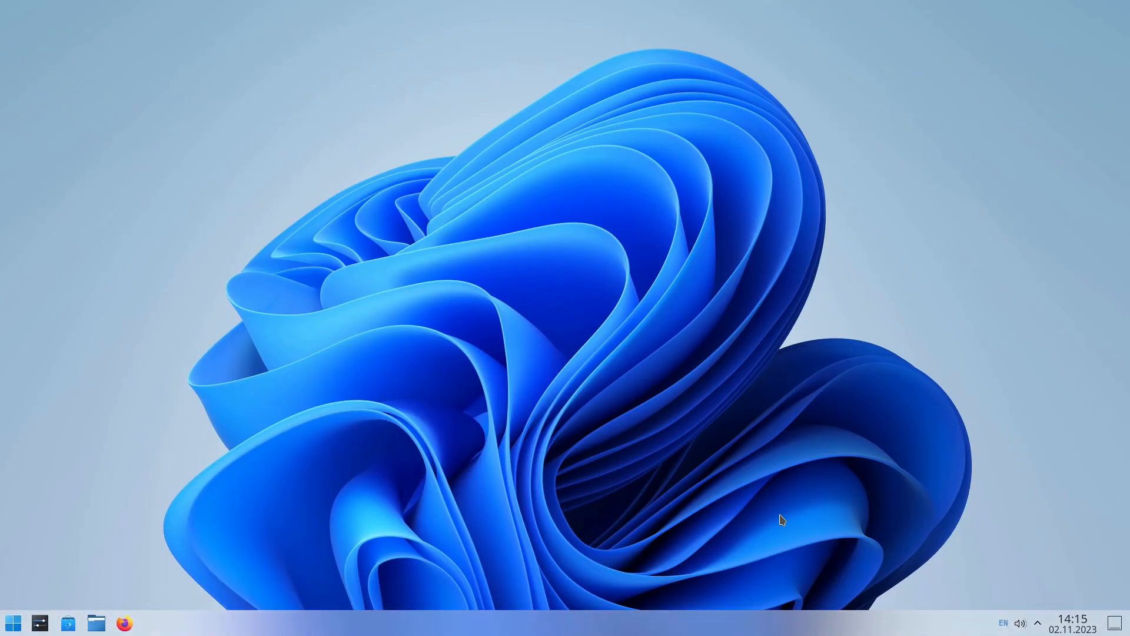
pyautogui.moveTo(508, 373)
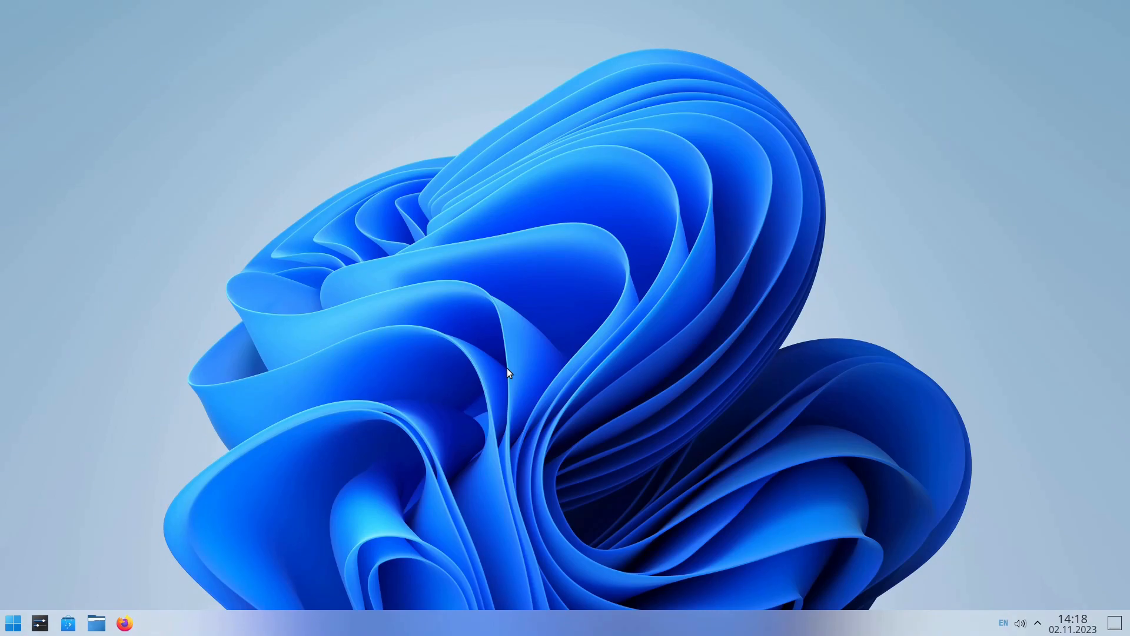
# Step: Launch Konsole from the taskbar
pyautogui.click(152, 622)
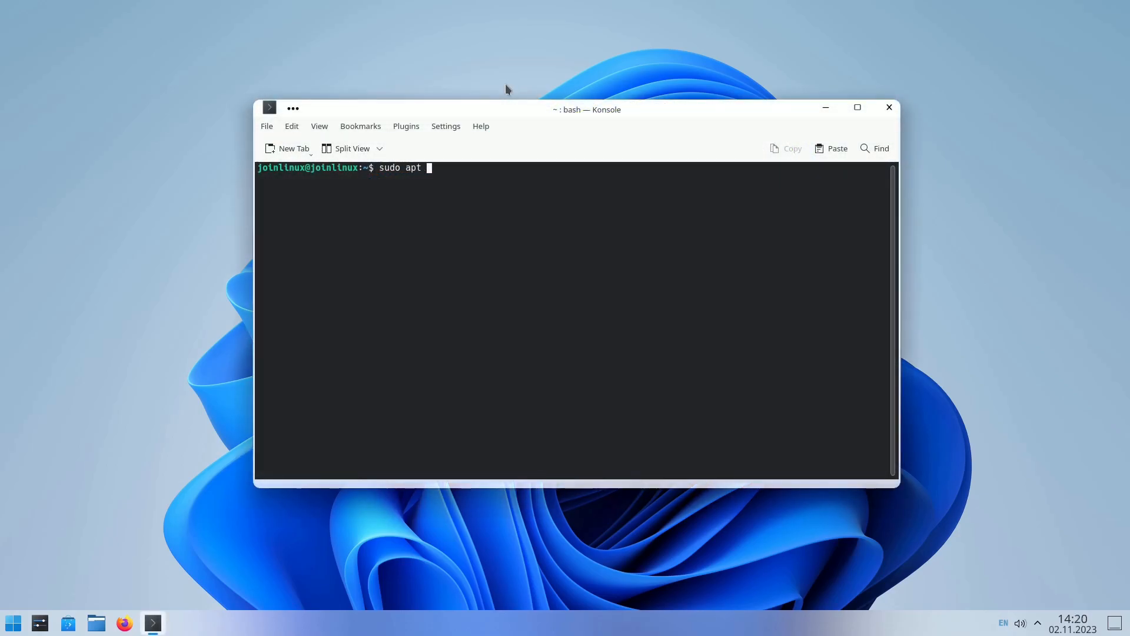
# Step: Install plasma-widgets-addons with sudo apt, submitting the administrator password
pyautogui.write('install plasma')
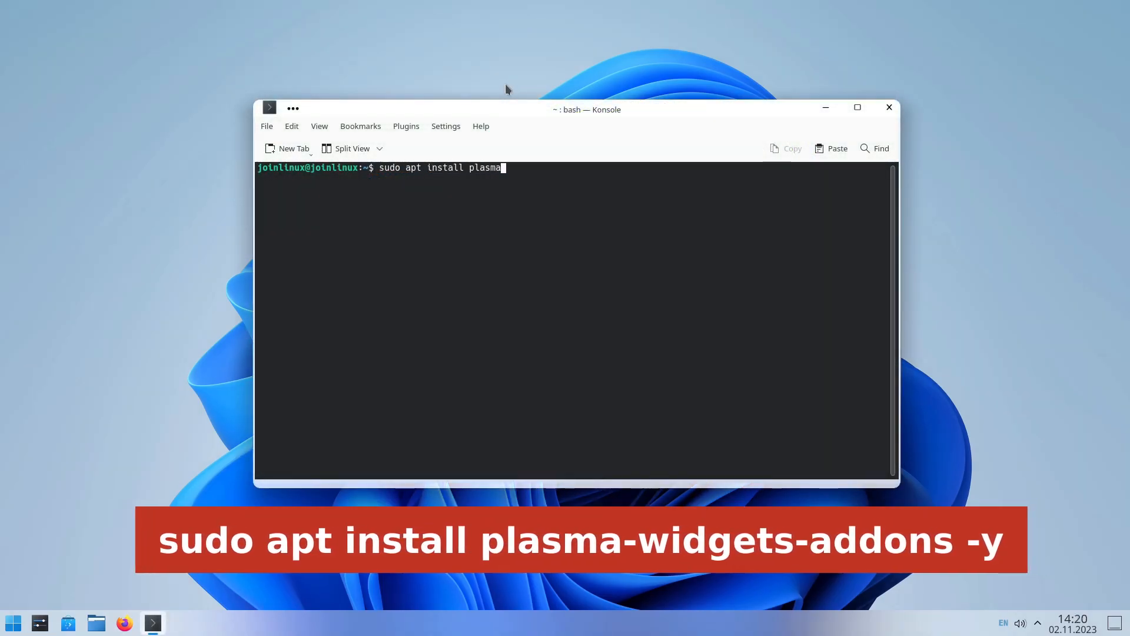
pyautogui.write('-widgets-addon')
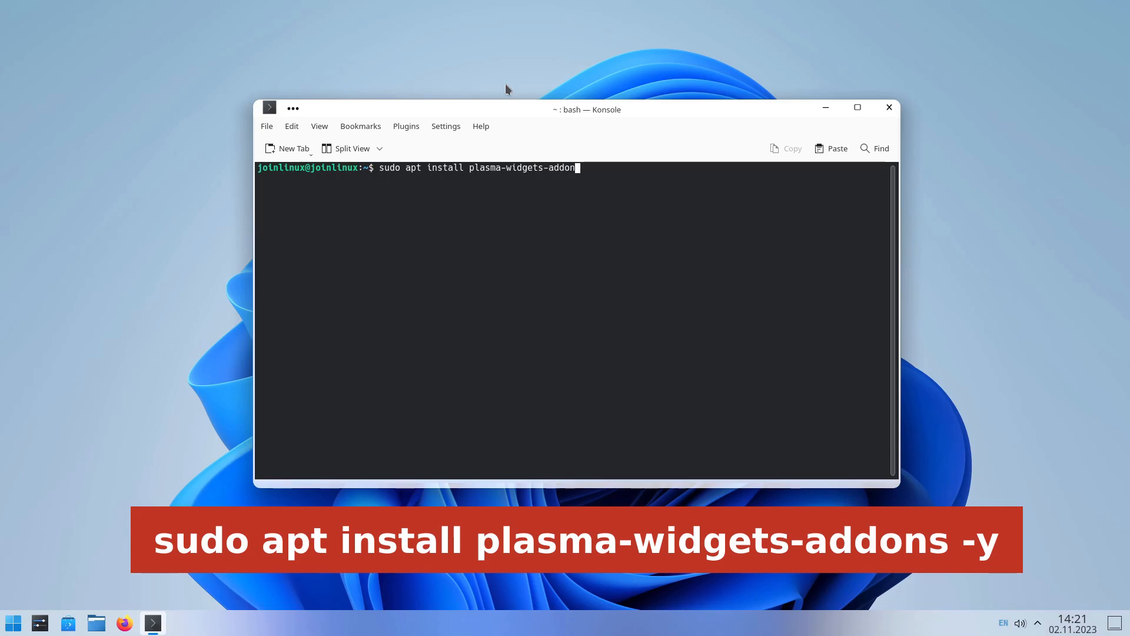
pyautogui.press('Return')
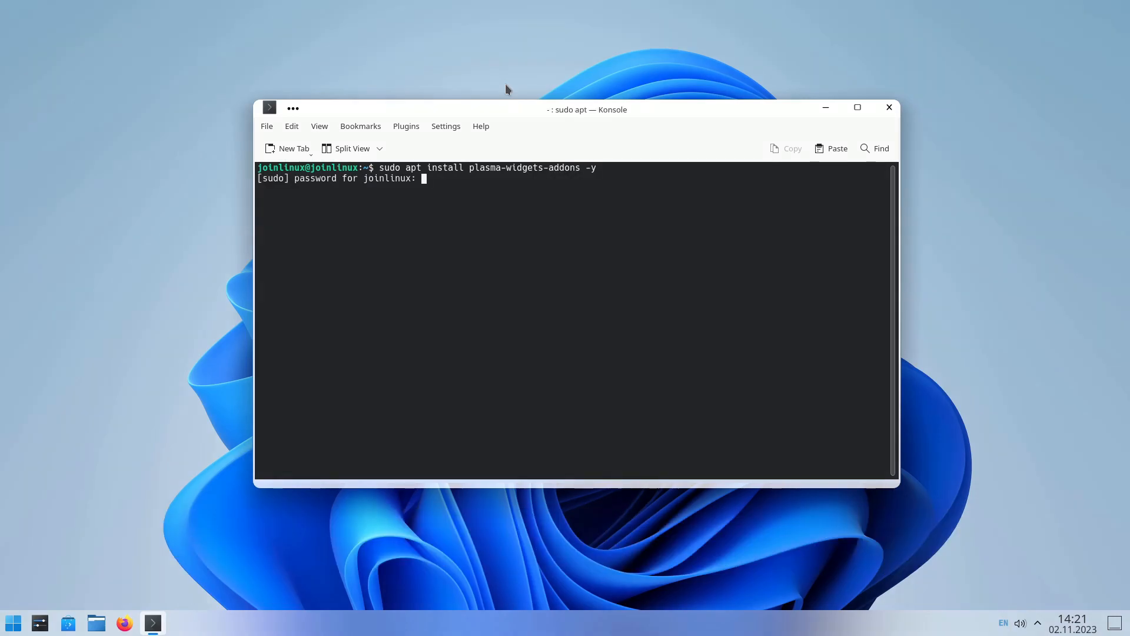
pyautogui.press('Return')
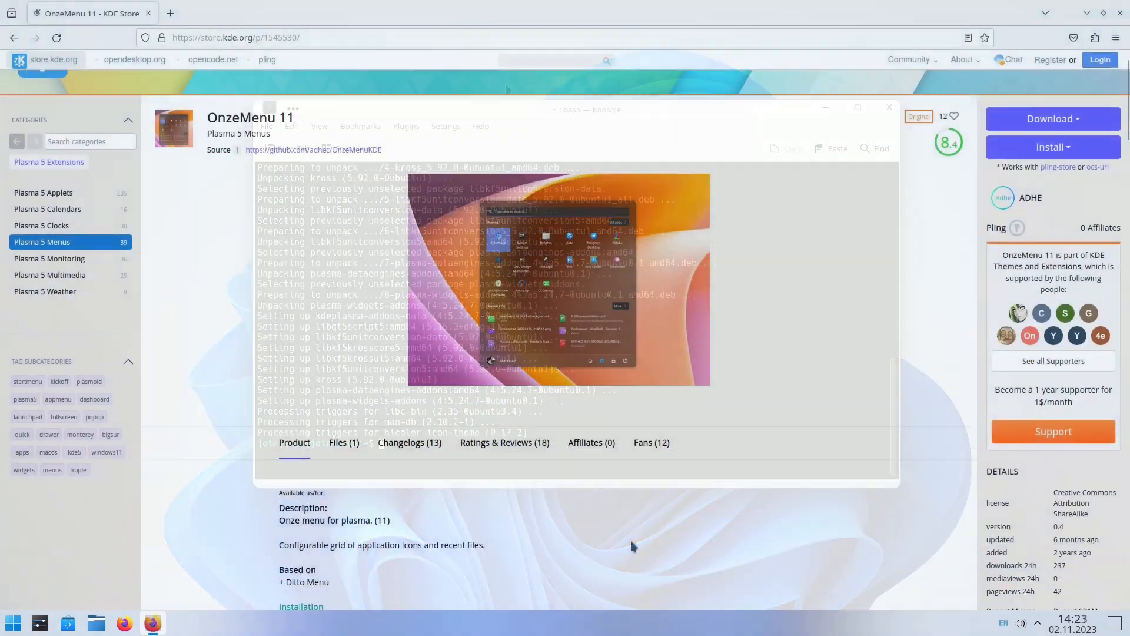
# Step: Download OnzeMenu.tar.gz from the OnzeMenu 11 Files tab
pyautogui.click(343, 442)
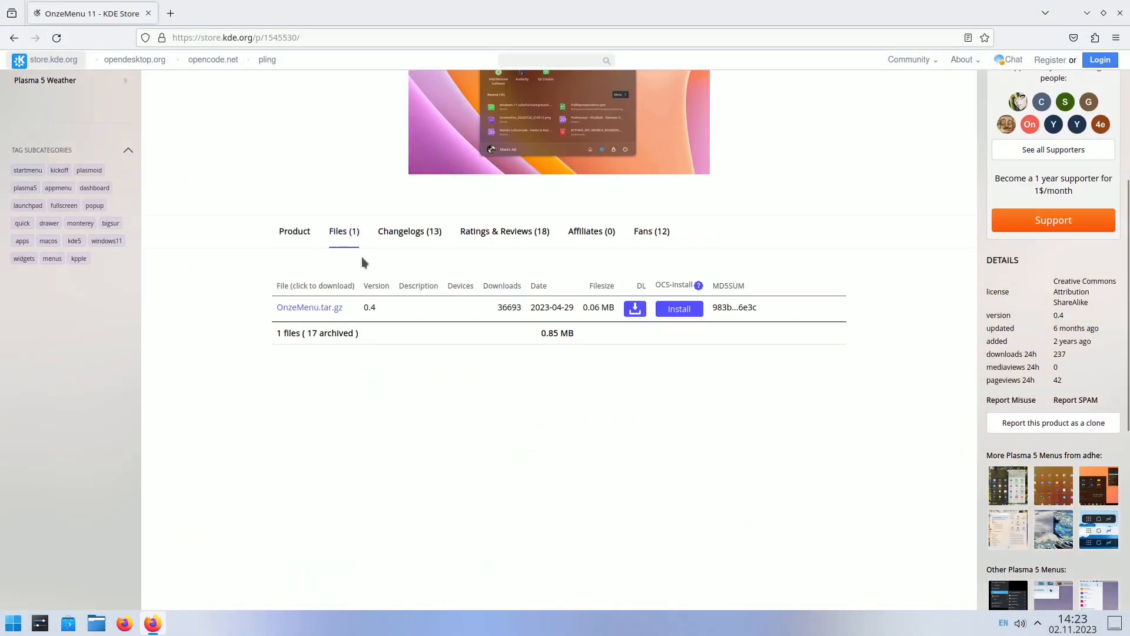
pyautogui.click(635, 308)
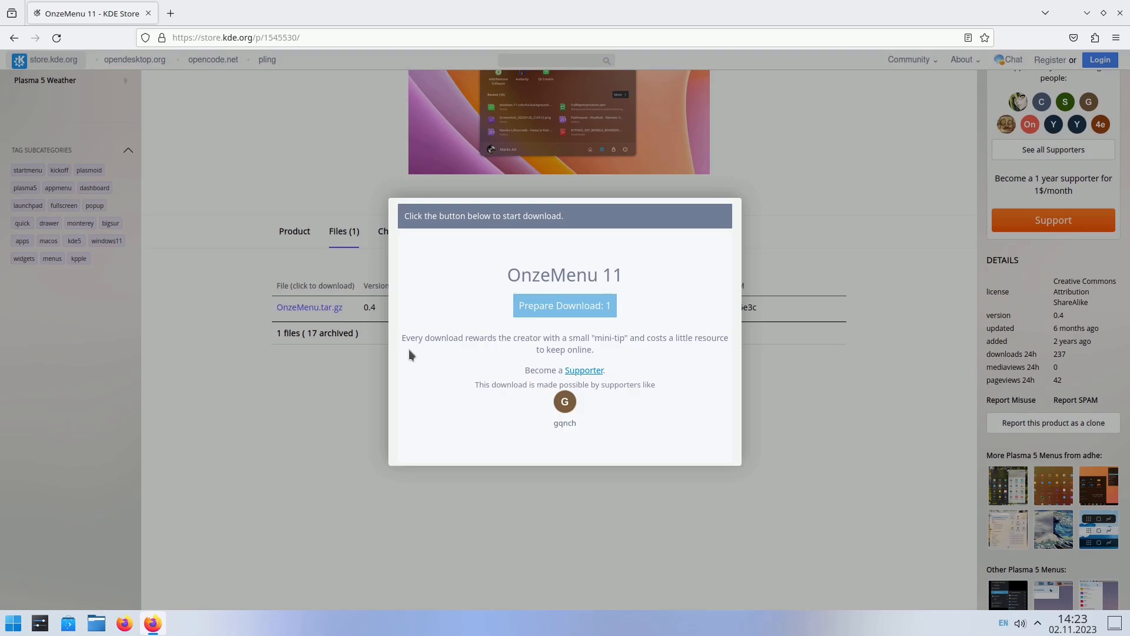
pyautogui.click(565, 305)
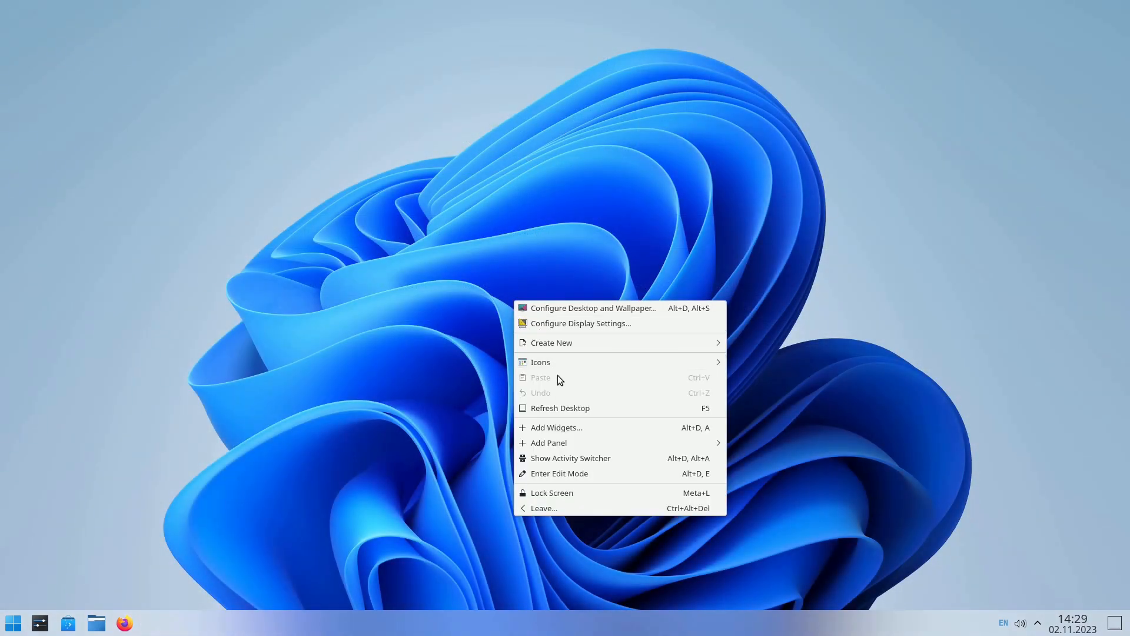
# Step: Install OnzeMenu.tar.gz from Downloads via Install Widget From Local File
pyautogui.click(555, 427)
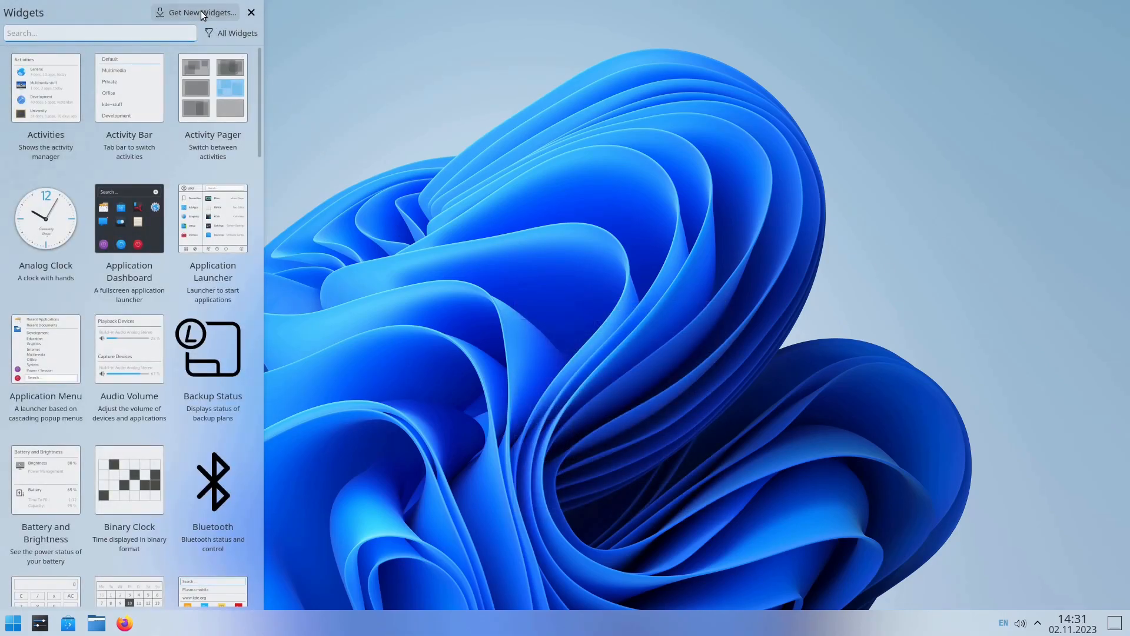
pyautogui.click(200, 12)
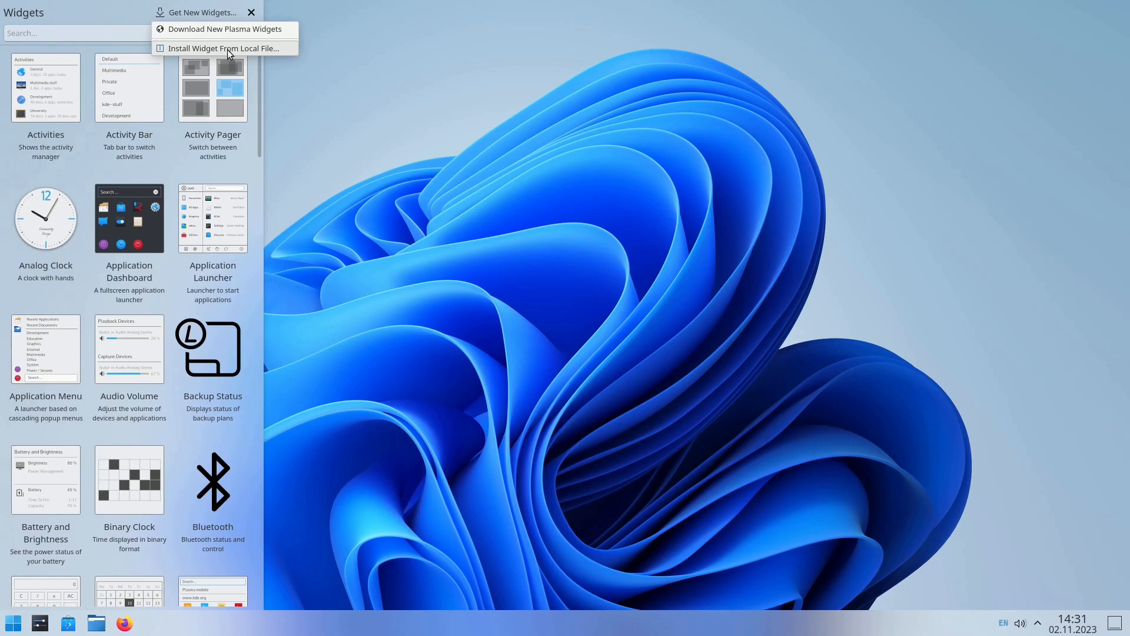
pyautogui.click(224, 48)
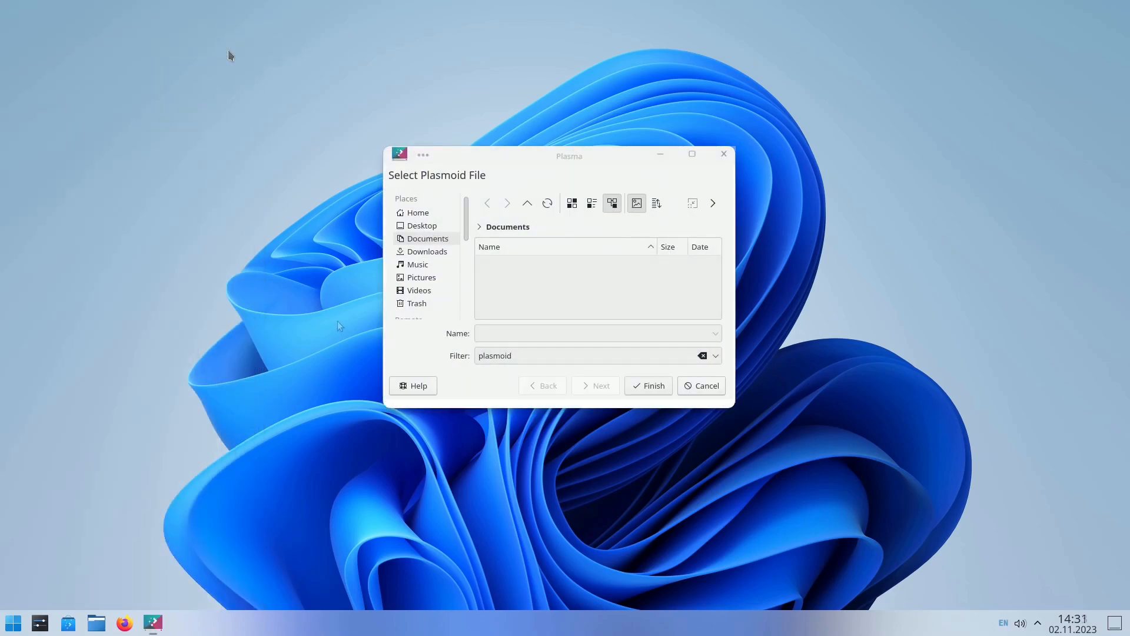
pyautogui.click(426, 250)
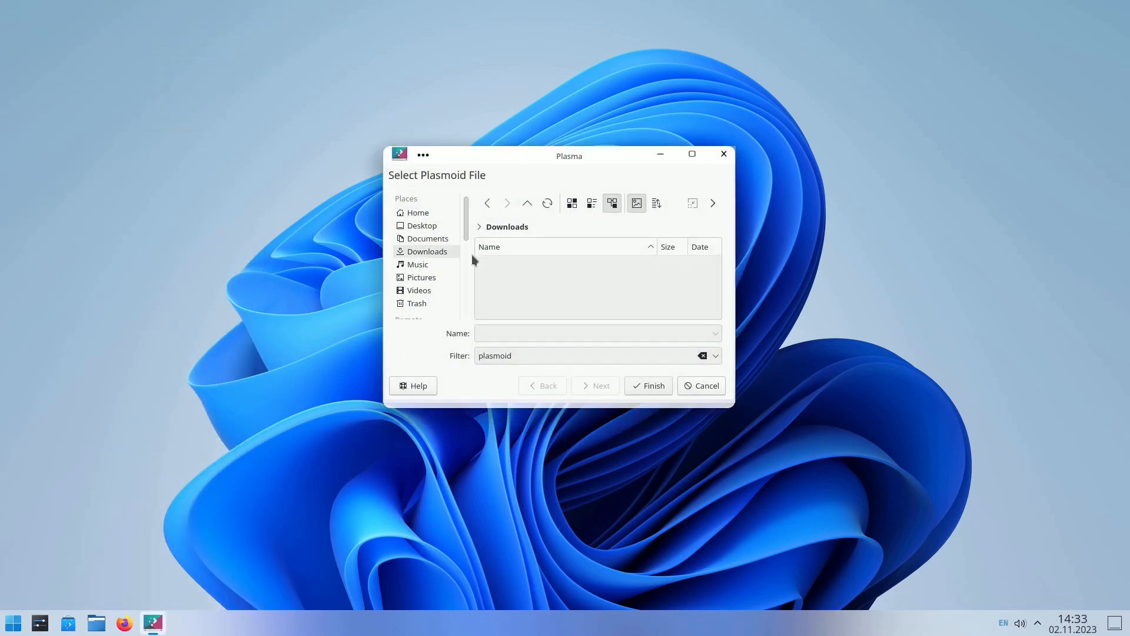
pyautogui.click(702, 356)
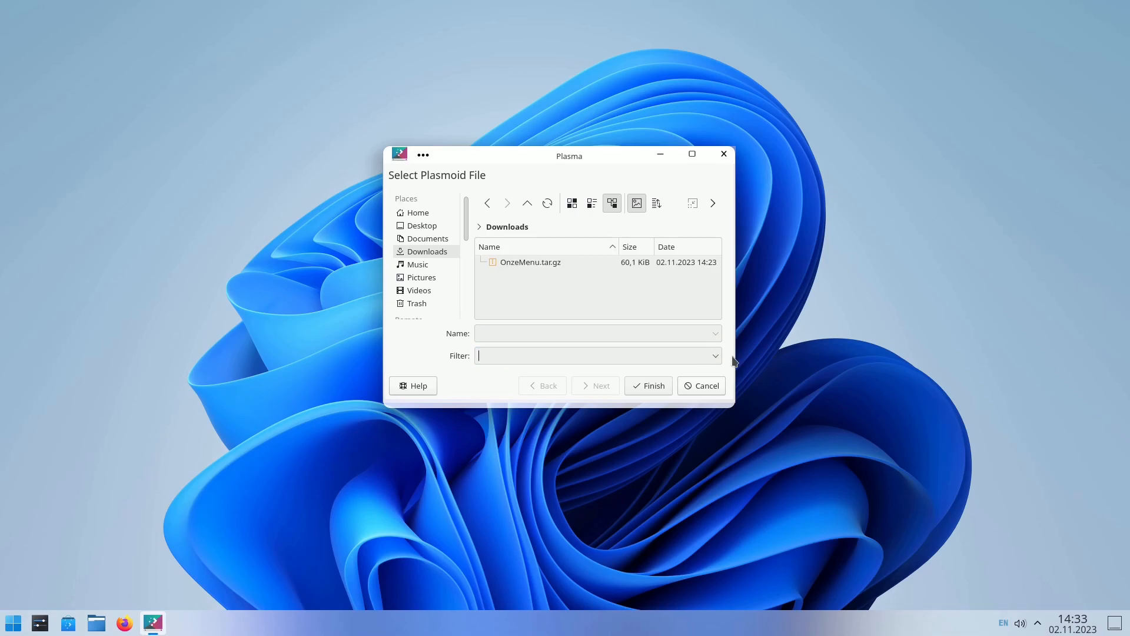
pyautogui.moveTo(530, 266)
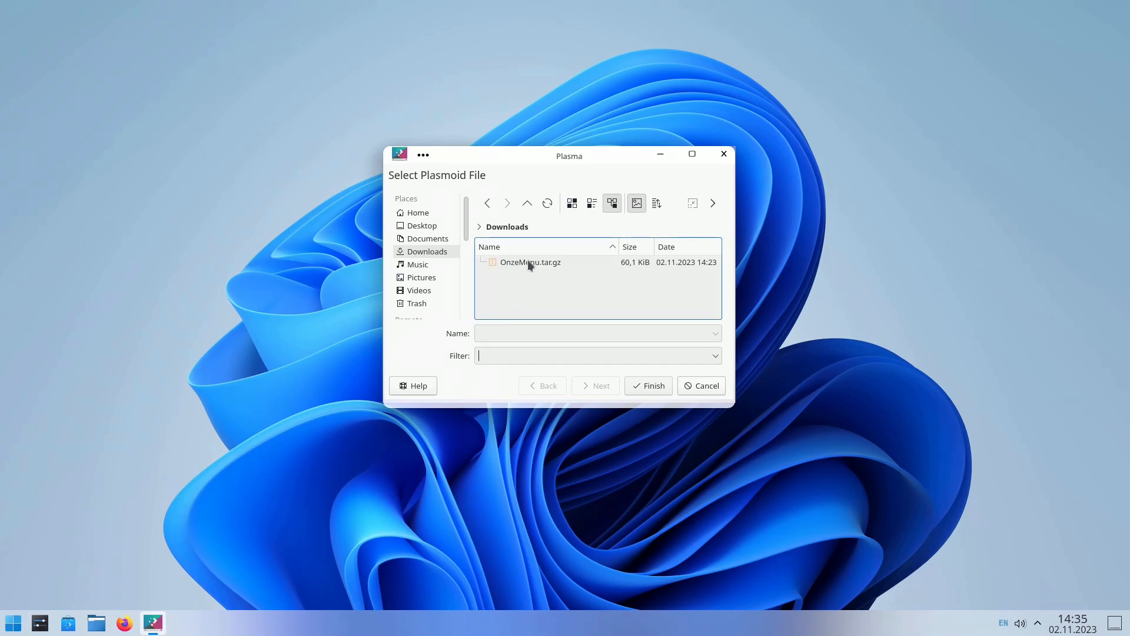
pyautogui.click(530, 261)
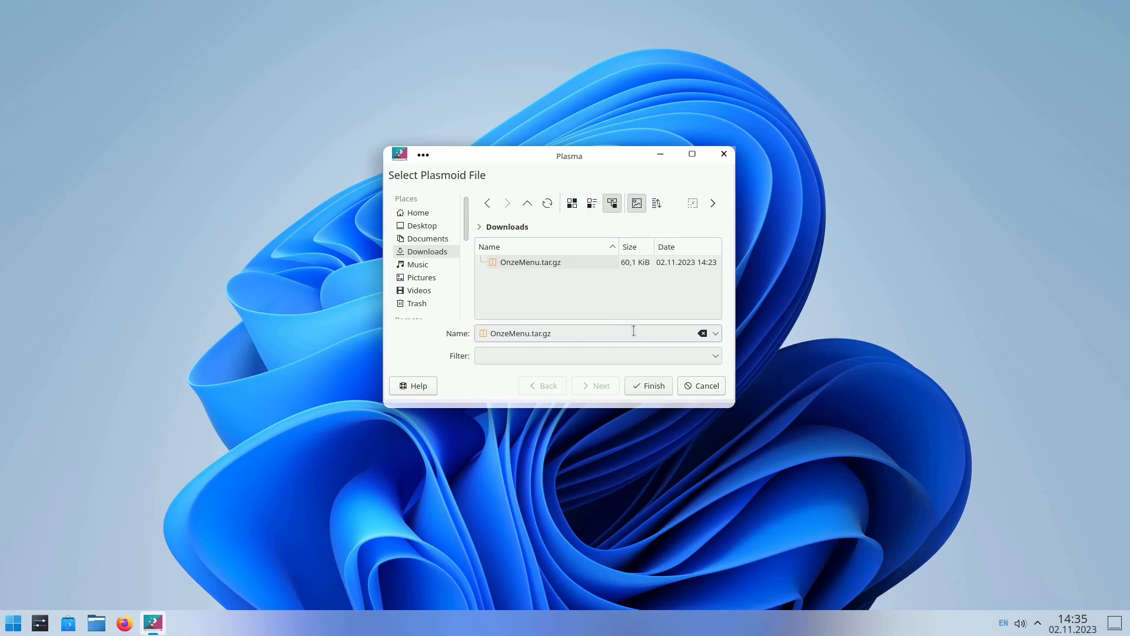
pyautogui.click(647, 385)
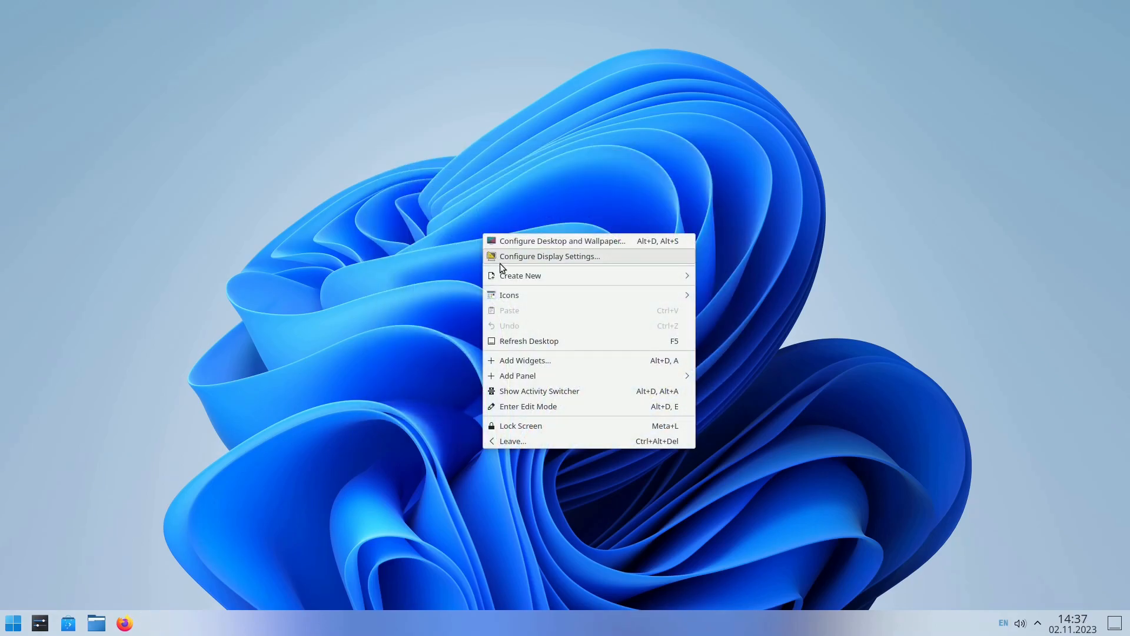
# Step: Find OnzeMenu 11 in the widget browser, place it on the panel, and leave edit mode
pyautogui.click(525, 360)
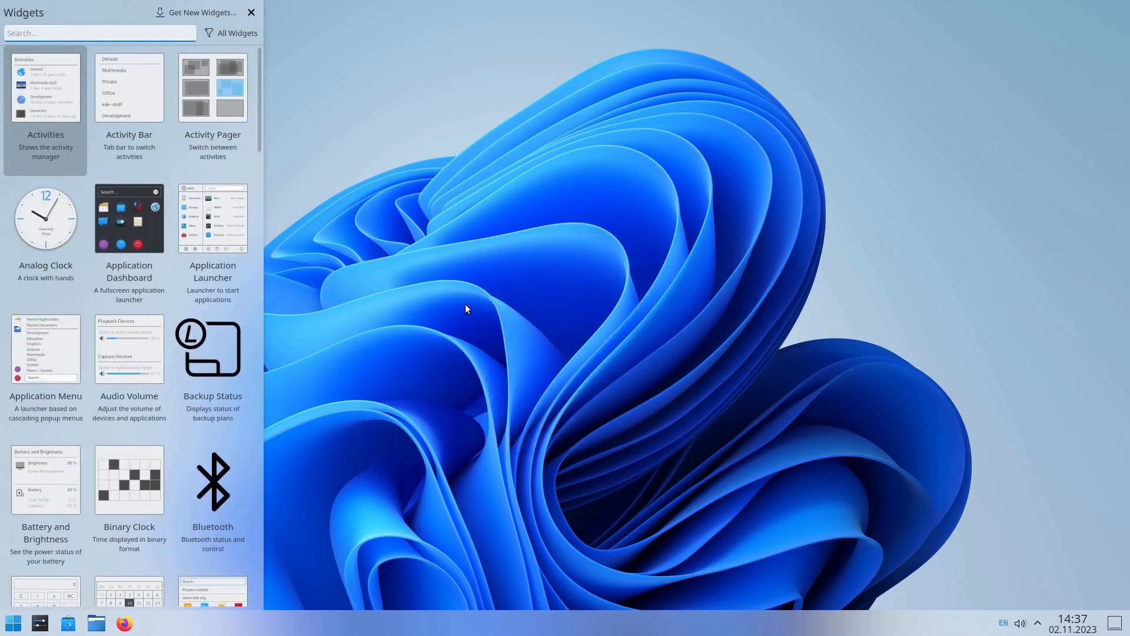
pyautogui.scroll(-3)
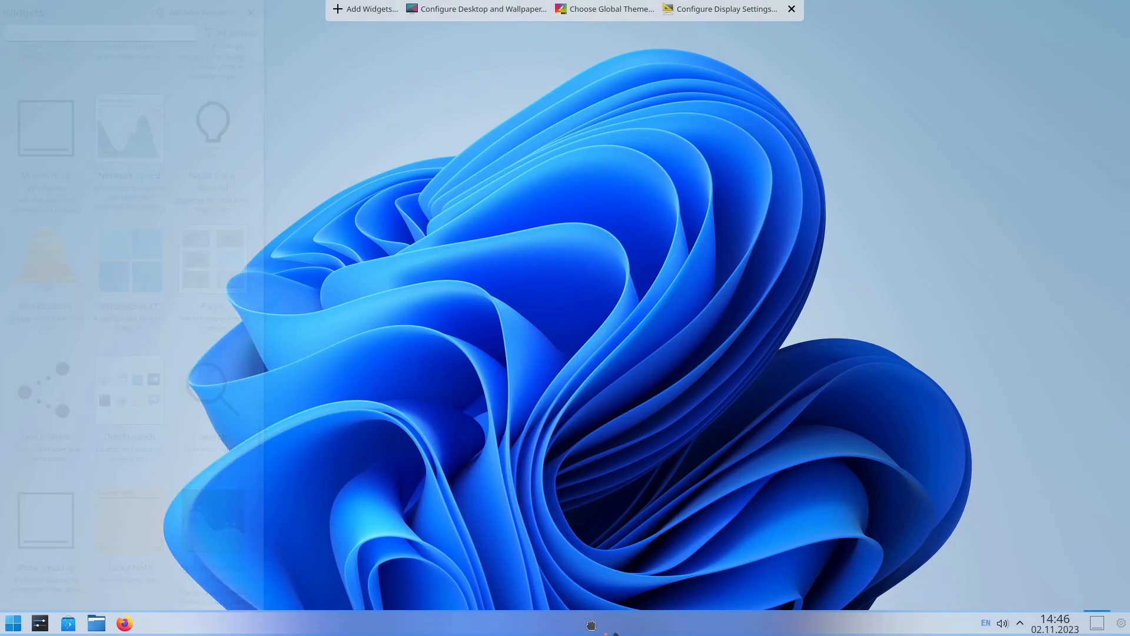
pyautogui.click(790, 9)
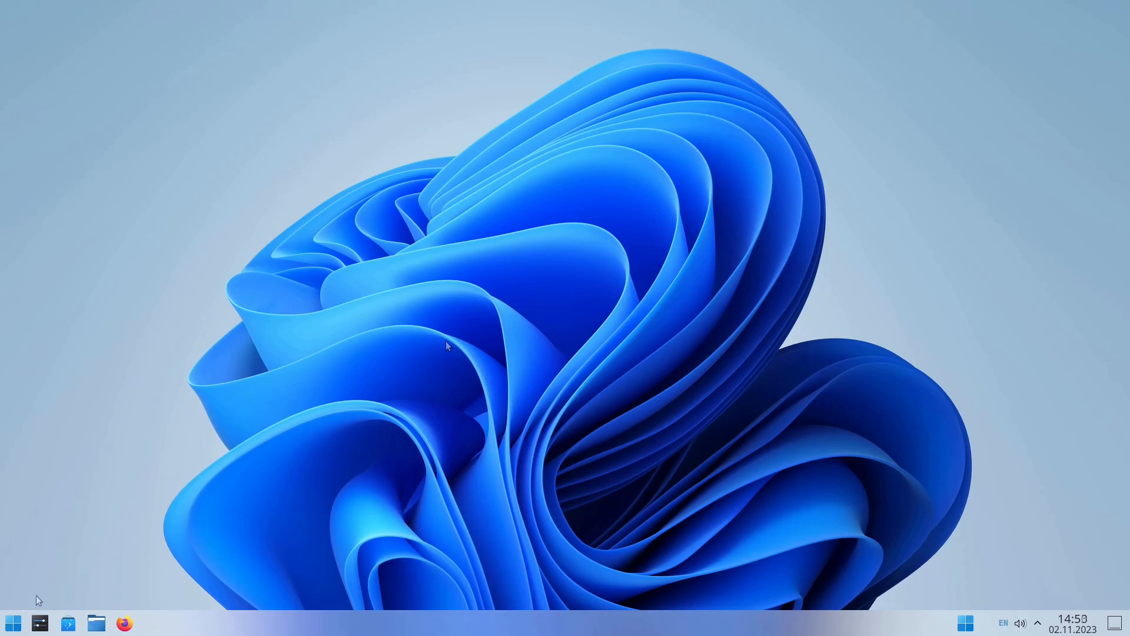
# Step: Download and install the Windows-eleven icon theme from System Settings' Icons page
pyautogui.click(39, 622)
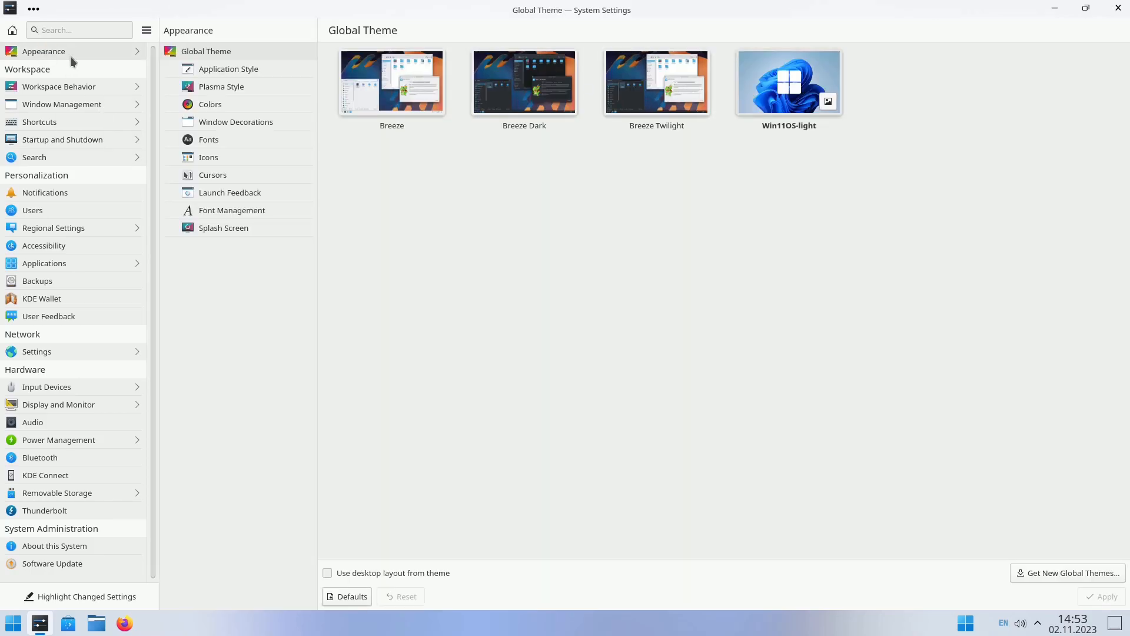
pyautogui.click(209, 157)
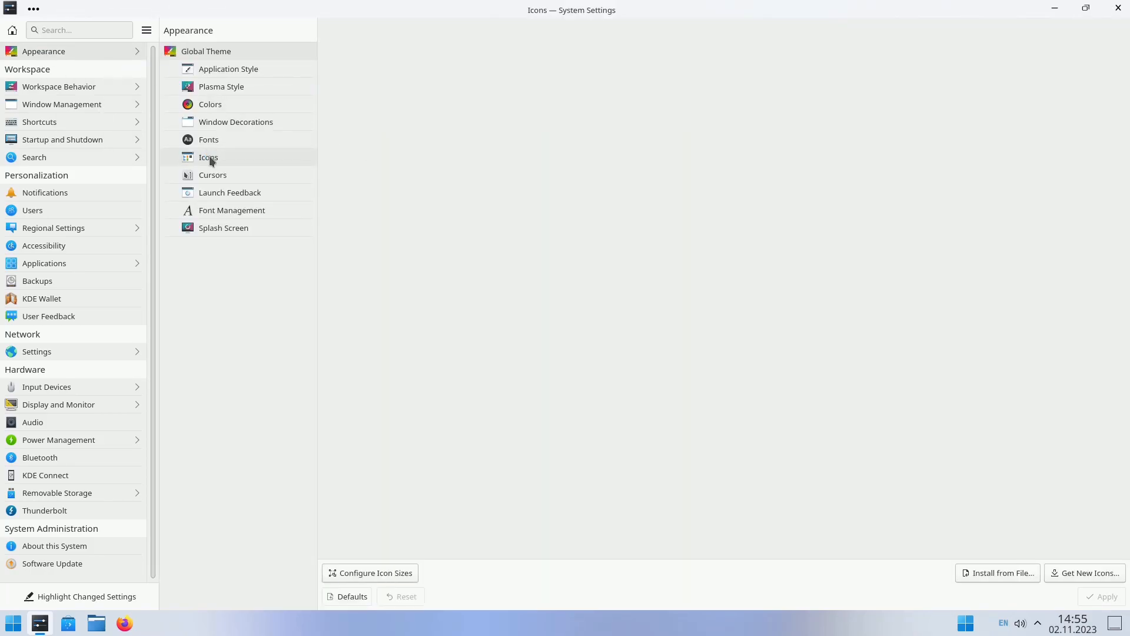
pyautogui.click(208, 158)
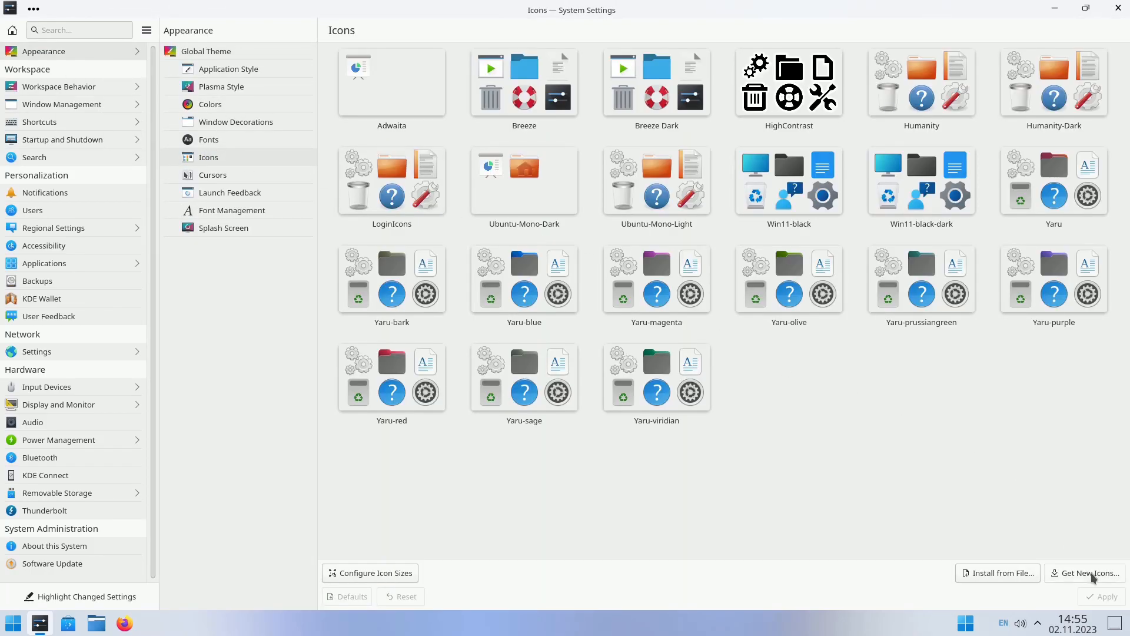
pyautogui.click(1084, 573)
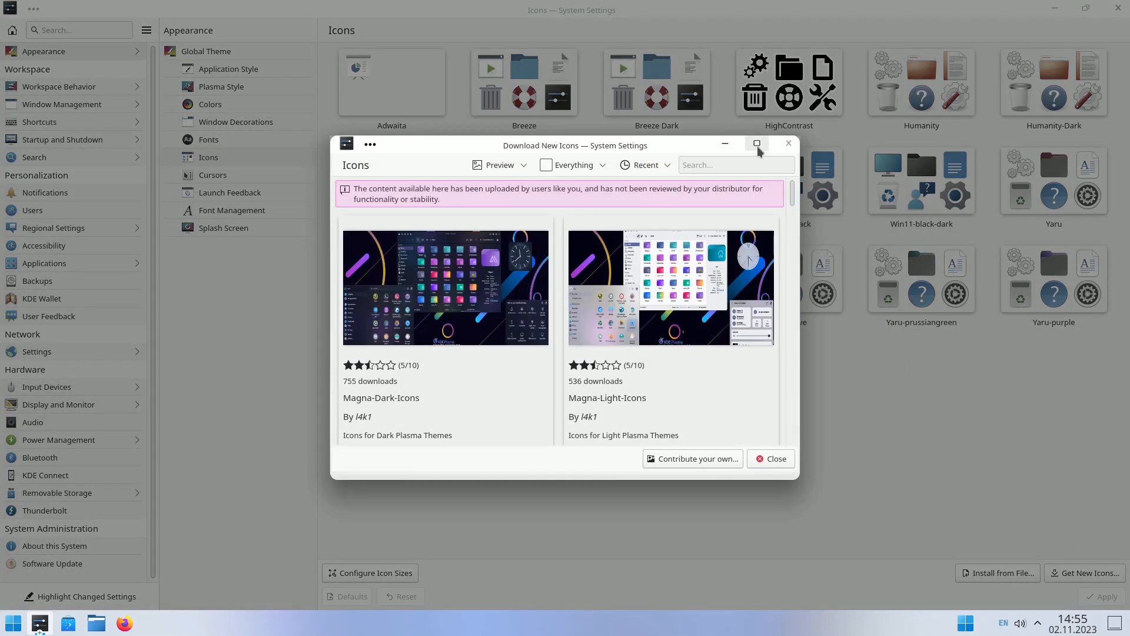
pyautogui.click(755, 144)
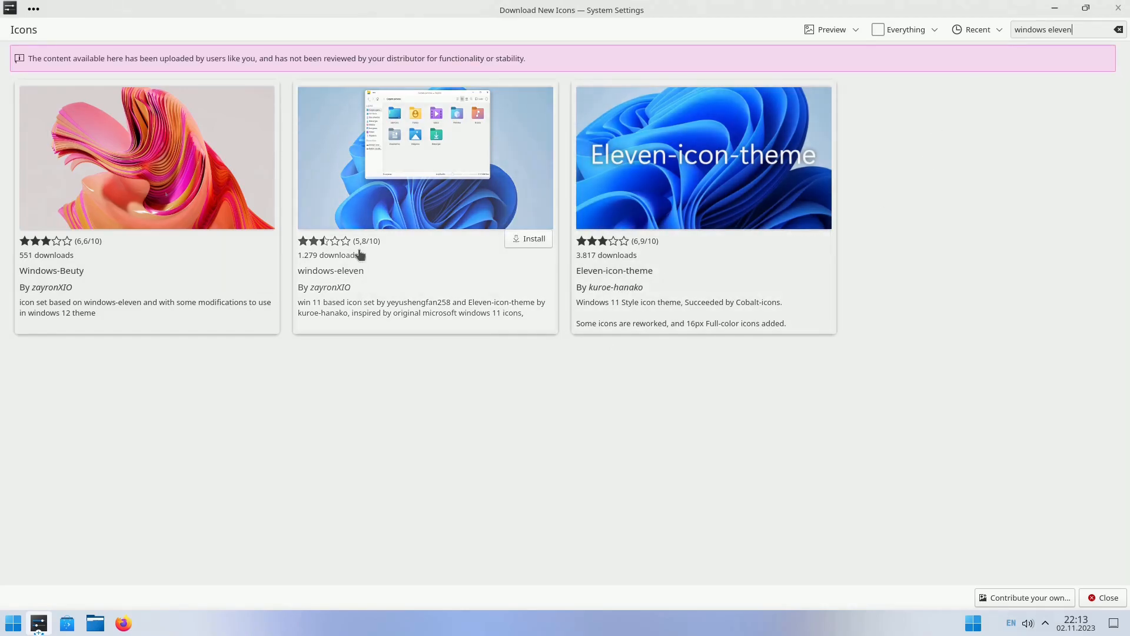
pyautogui.click(534, 238)
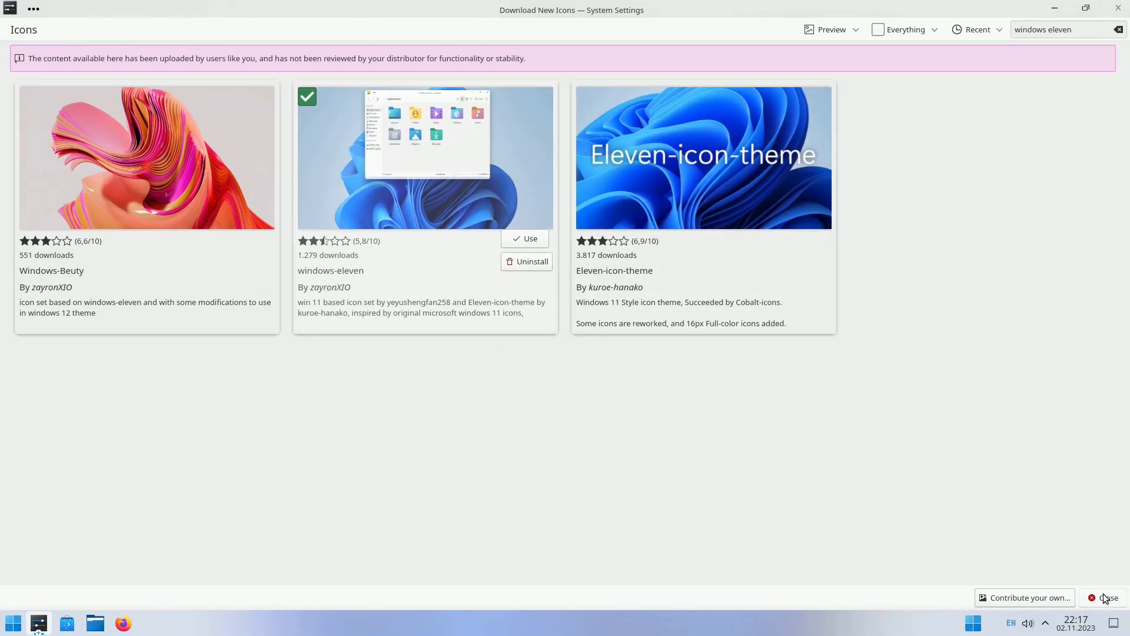
# Step: Select the Windows-eleven icon theme and apply it
pyautogui.click(1104, 598)
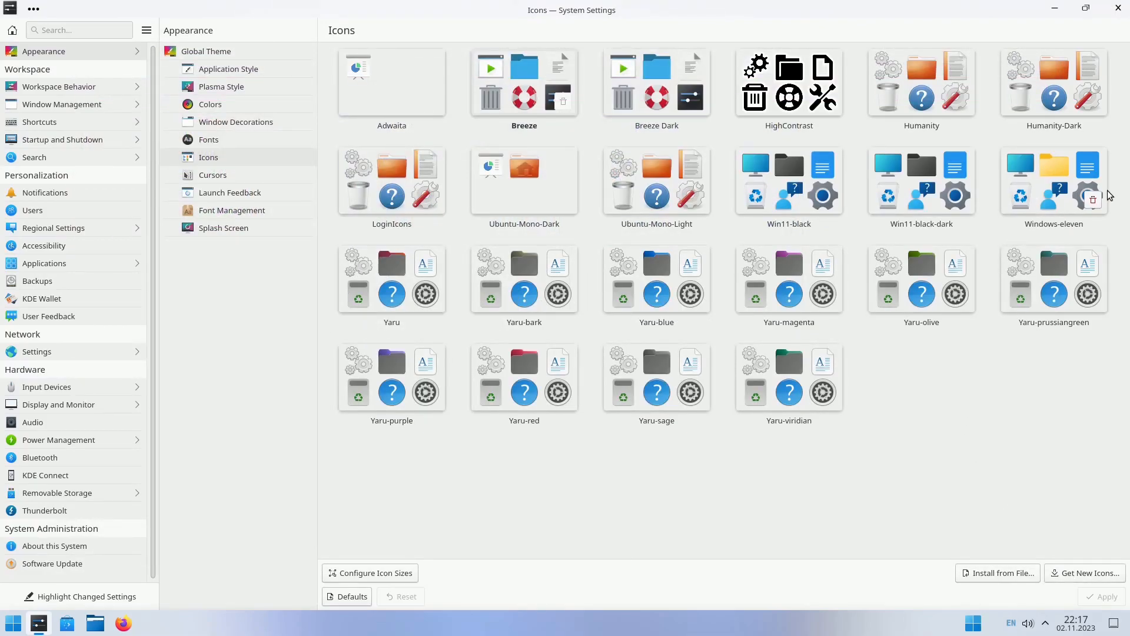
pyautogui.click(1053, 180)
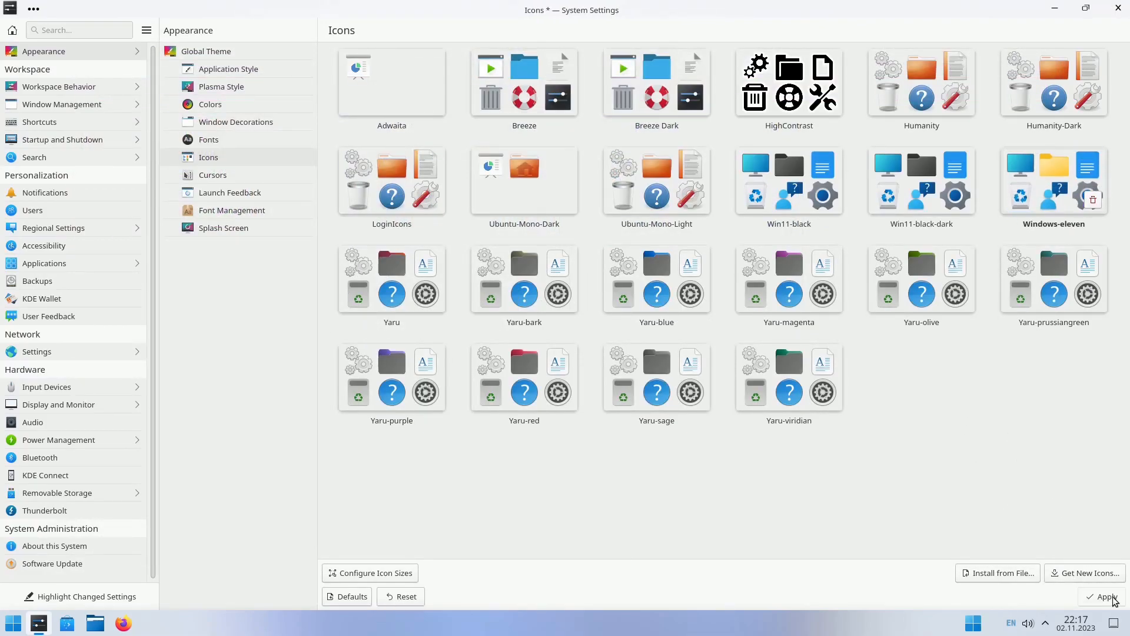
pyautogui.click(1106, 596)
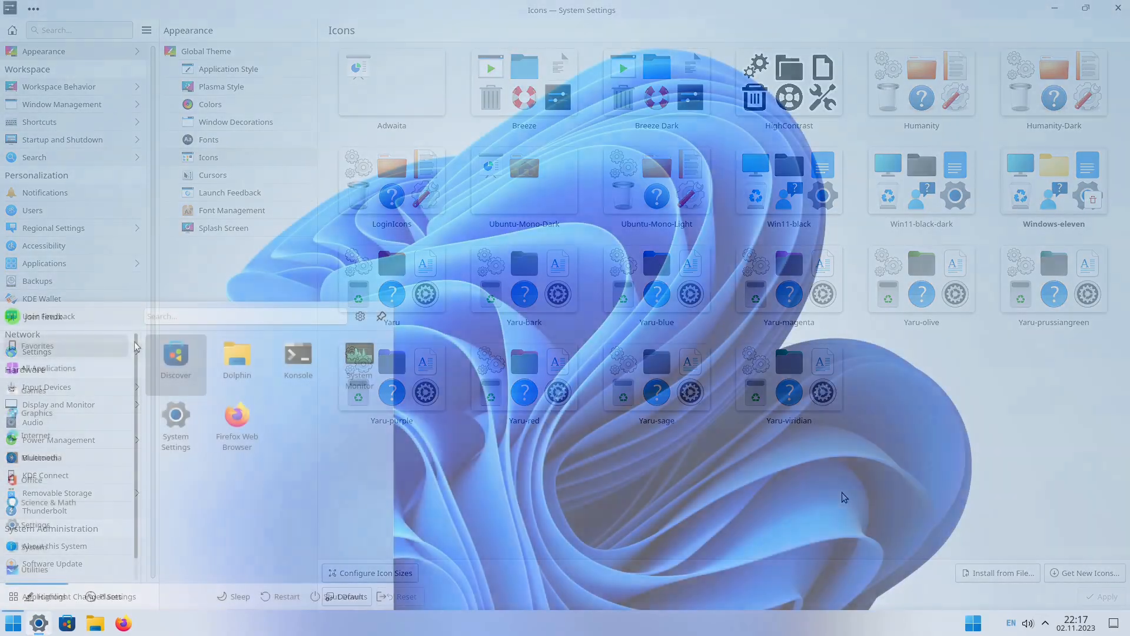
# Step: Close System Settings and enter edit mode on the bottom taskbar panel
pyautogui.click(236, 358)
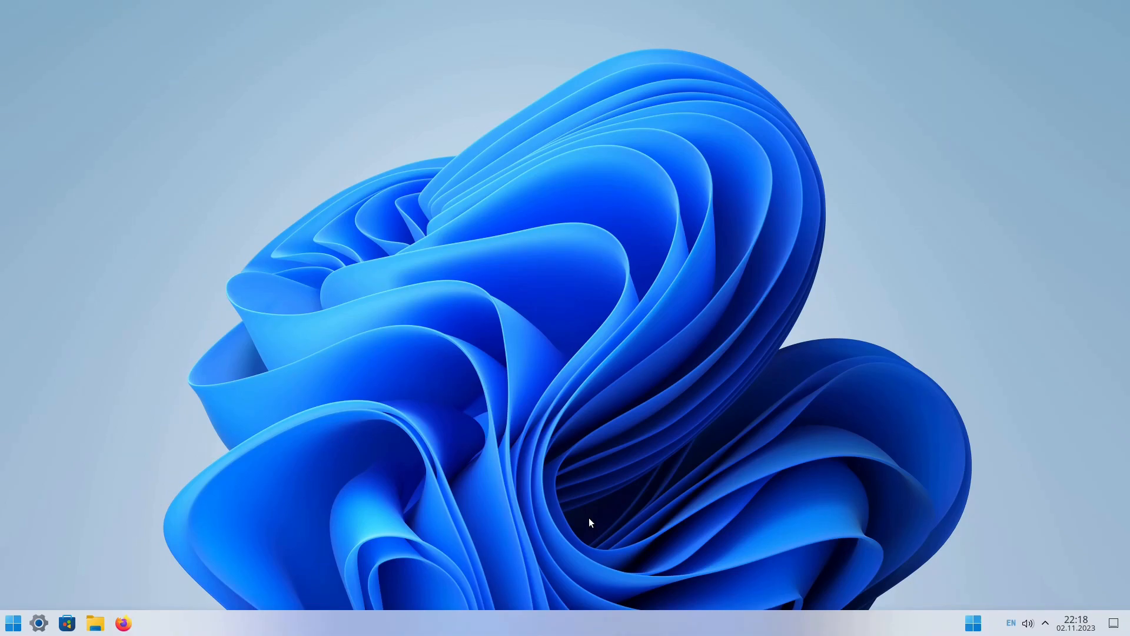
pyautogui.rightClick(605, 622)
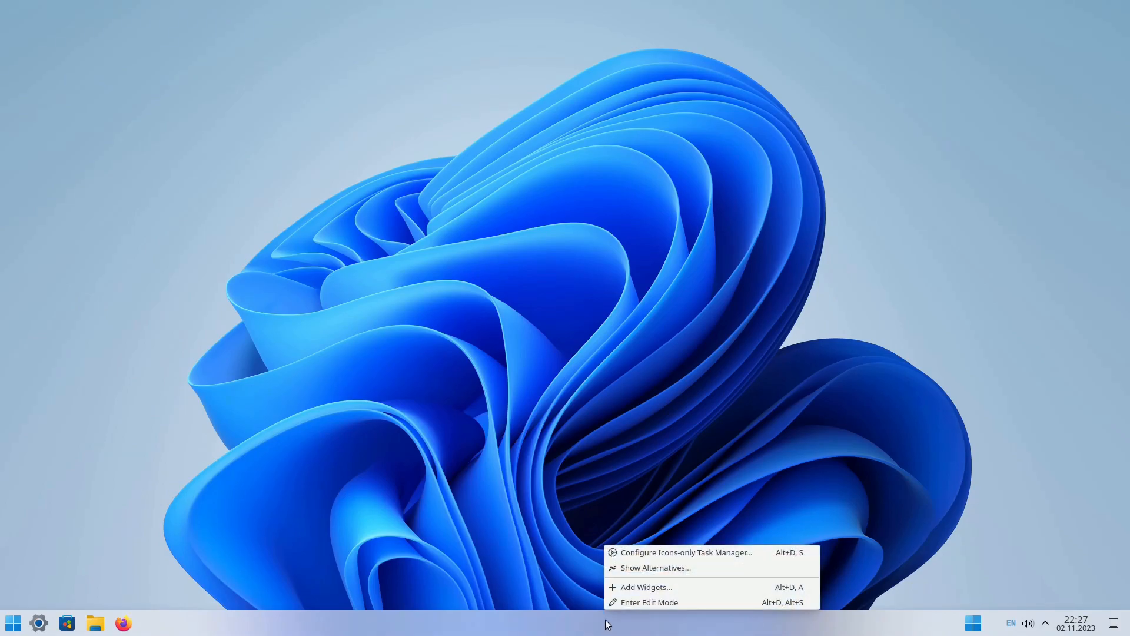
pyautogui.click(649, 601)
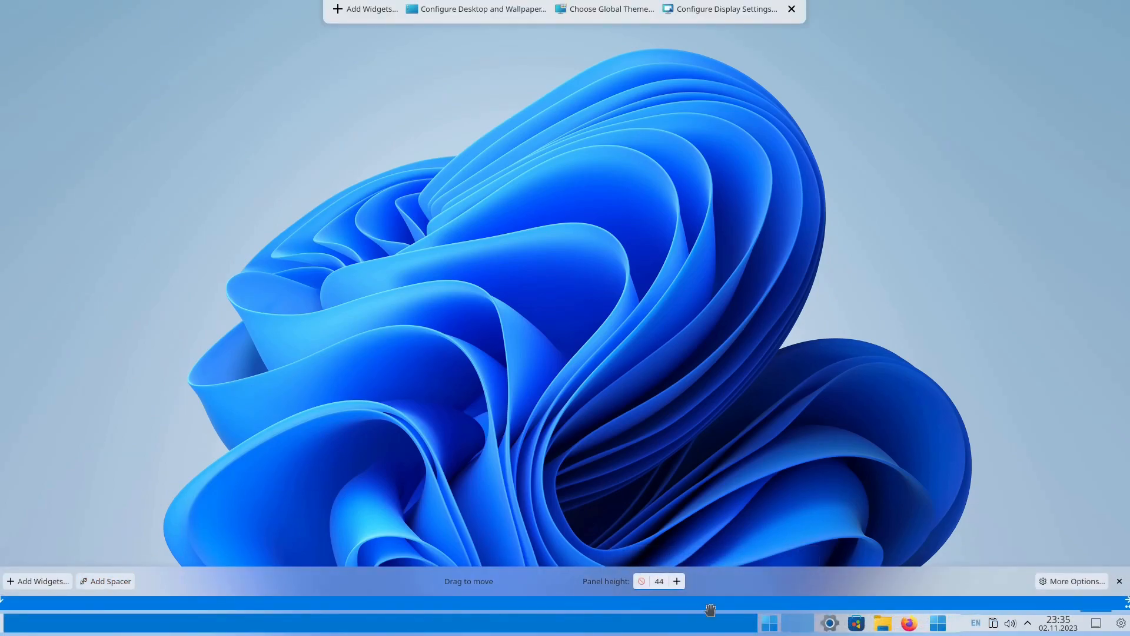
# Step: Open the Icons-only Task Manager's settings, then close them with the icons centred
pyautogui.rightClick(768, 622)
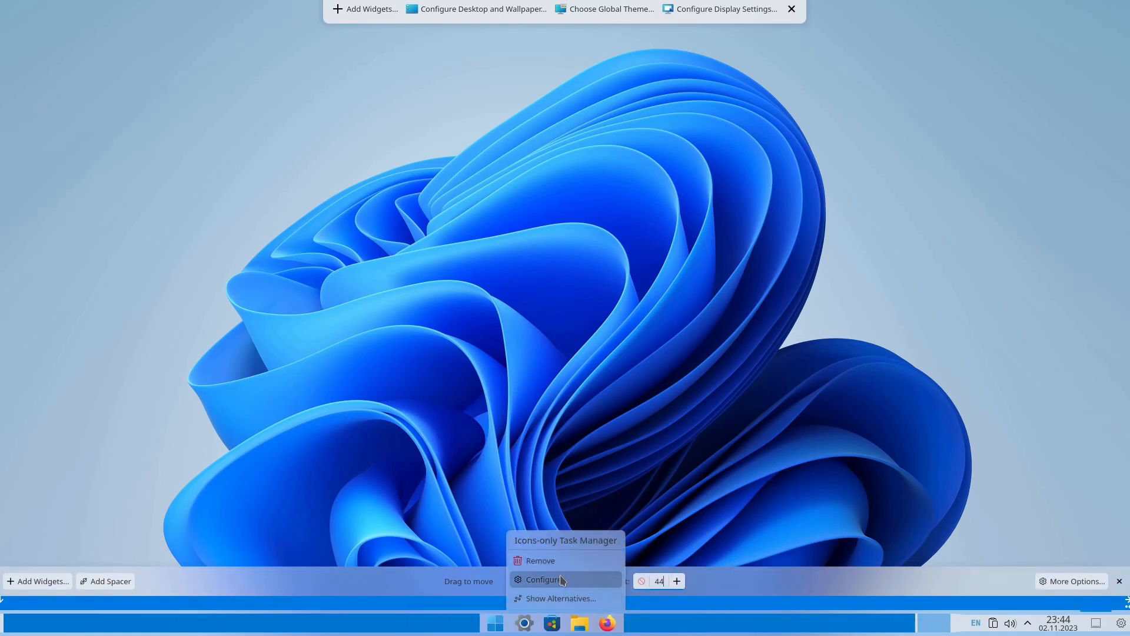
pyautogui.click(542, 579)
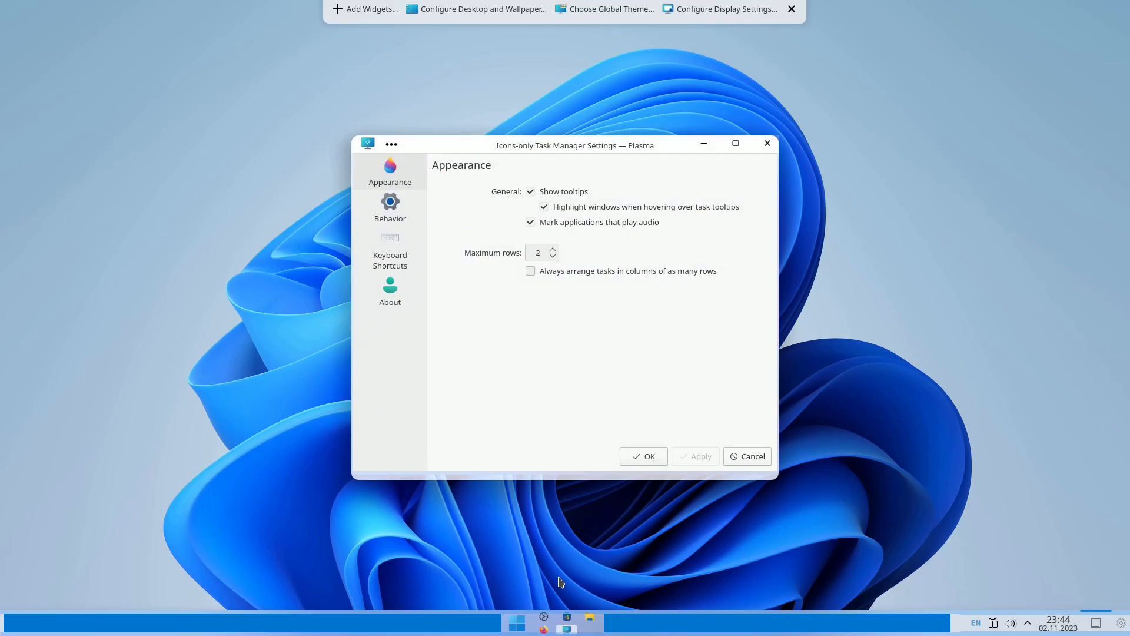
pyautogui.moveTo(553, 269)
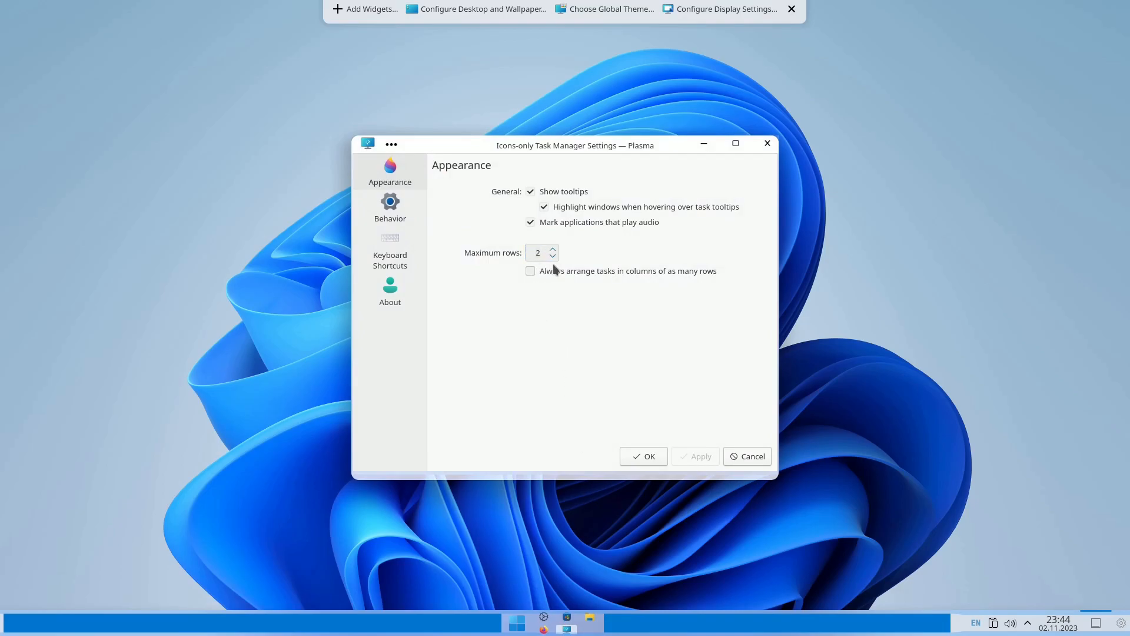
pyautogui.click(552, 256)
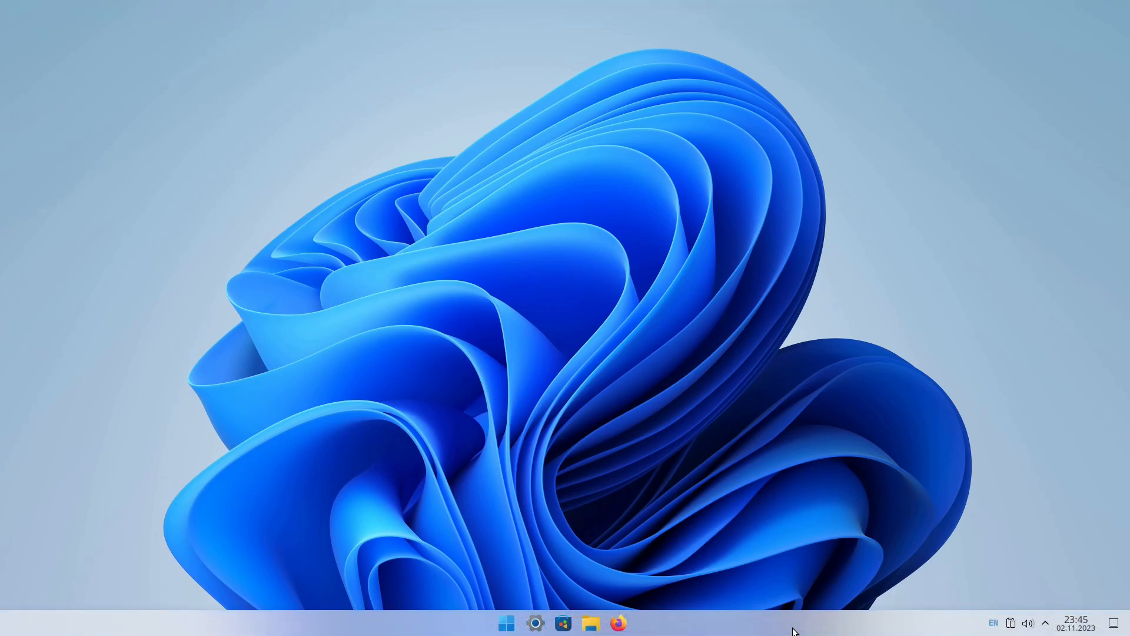
# Step: Disable unwanted System Tray entries, such as Battery and Brightness, in the tray's Entries settings
pyautogui.rightClick(793, 631)
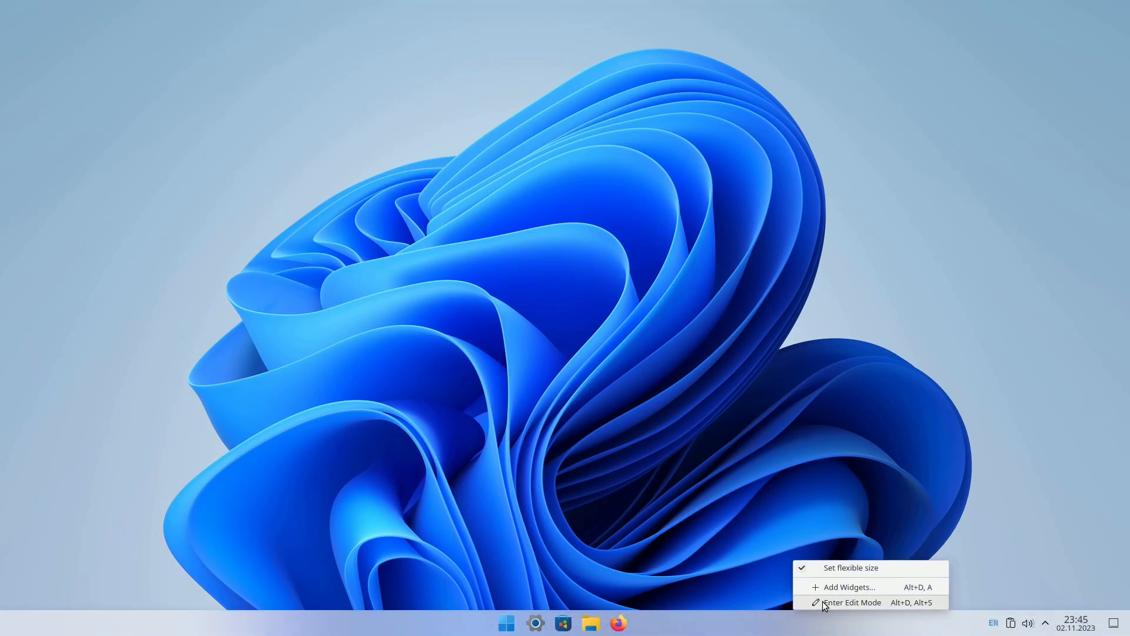
pyautogui.click(852, 601)
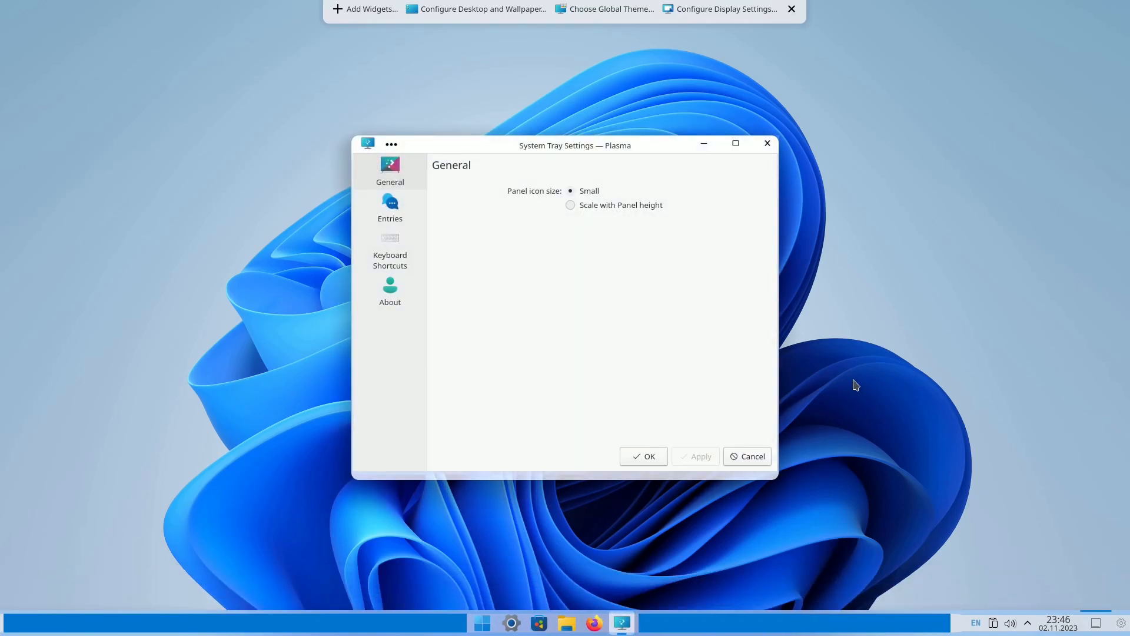
pyautogui.click(390, 206)
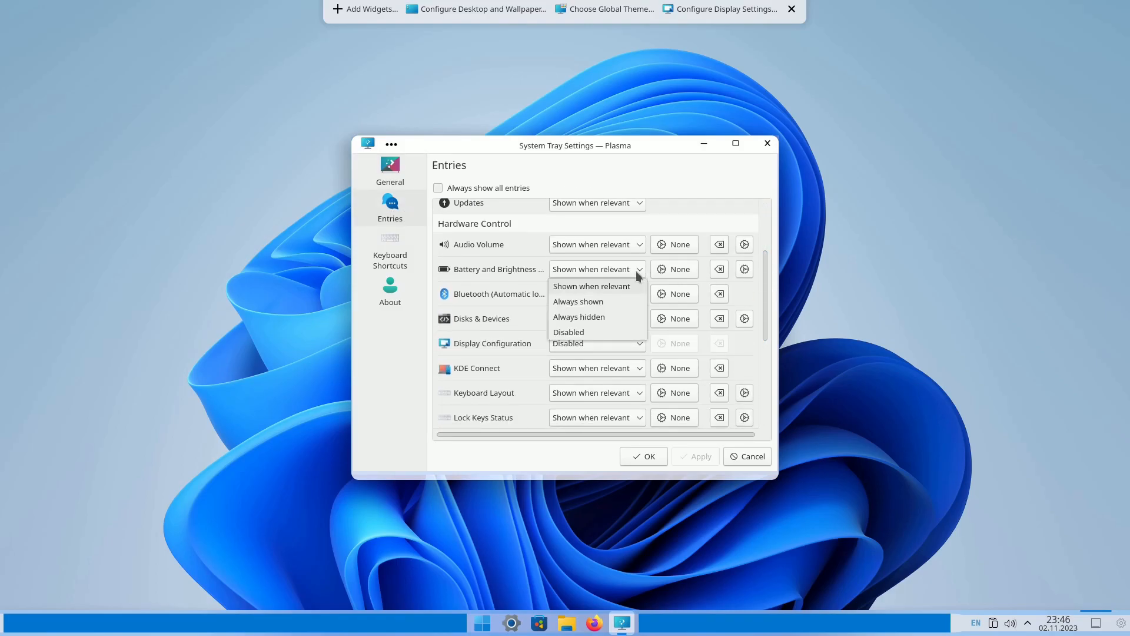
pyautogui.click(569, 331)
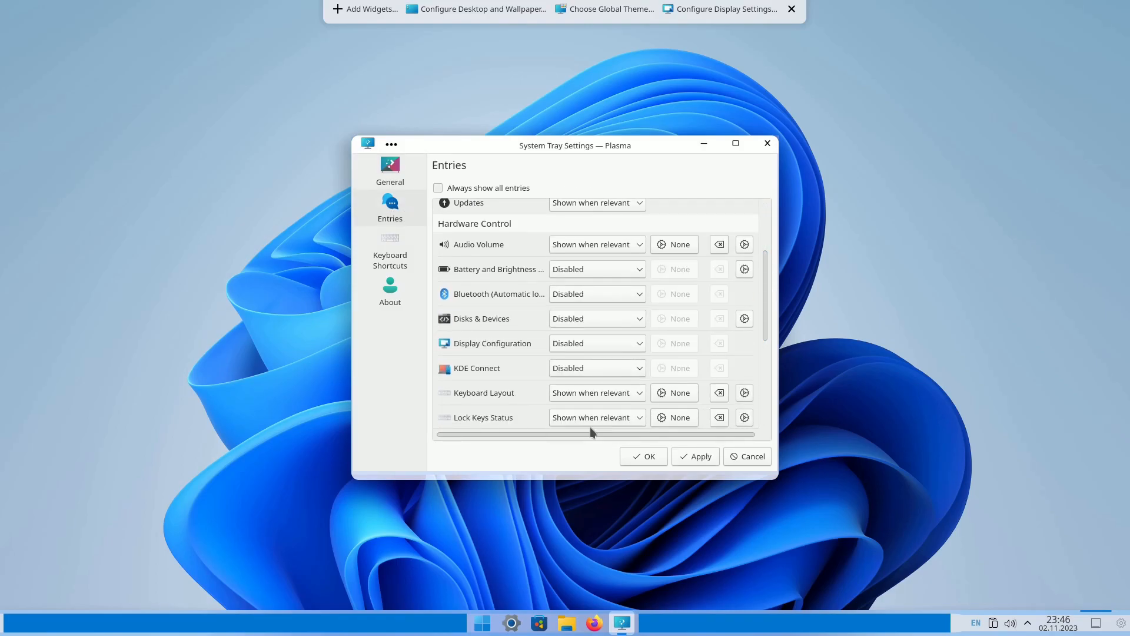
pyautogui.scroll(-3)
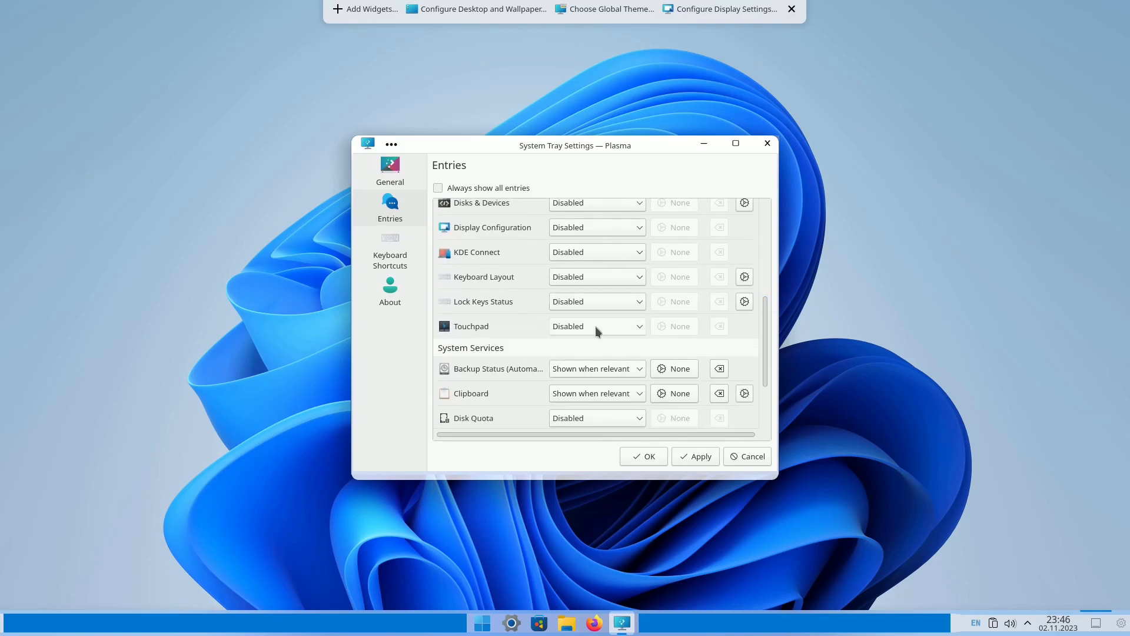
pyautogui.click(746, 456)
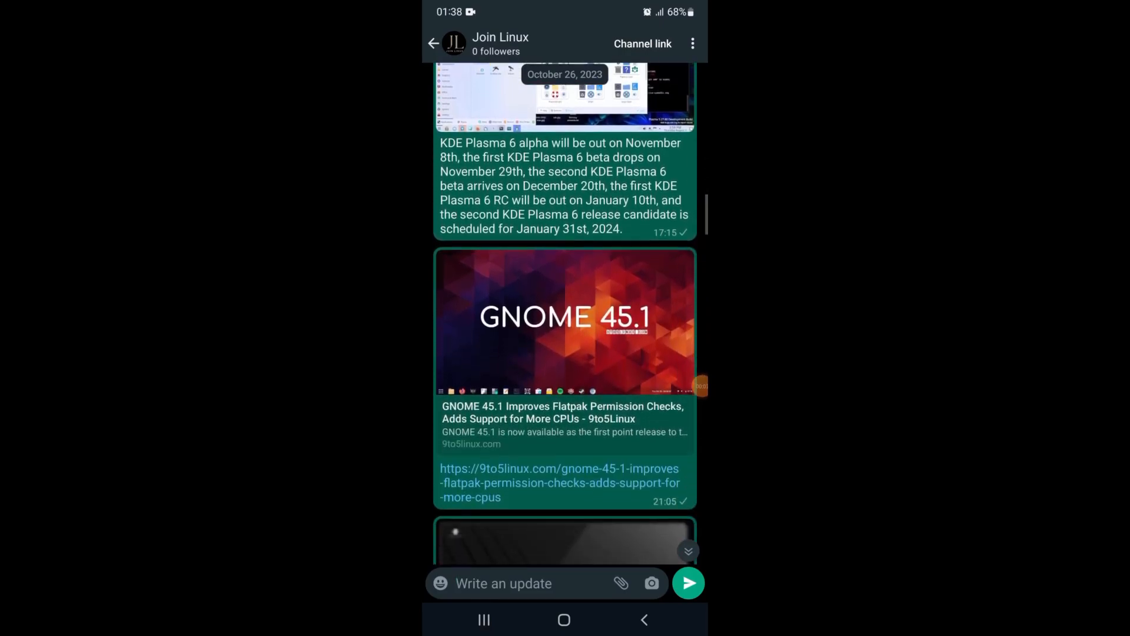
pyautogui.scroll(-3)
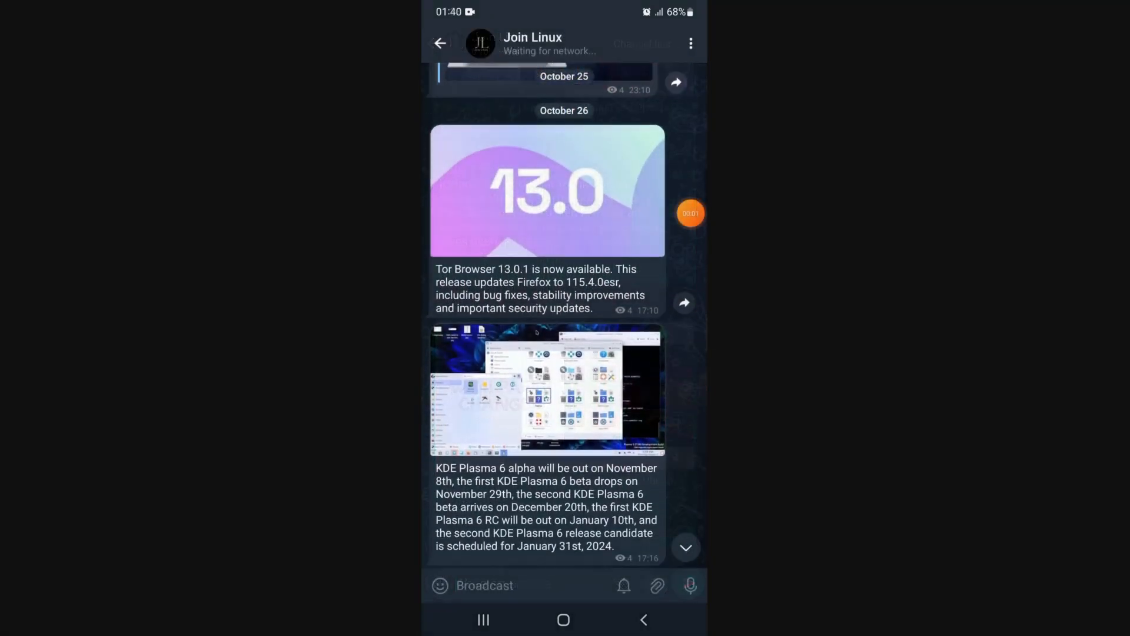
pyautogui.scroll(-3)
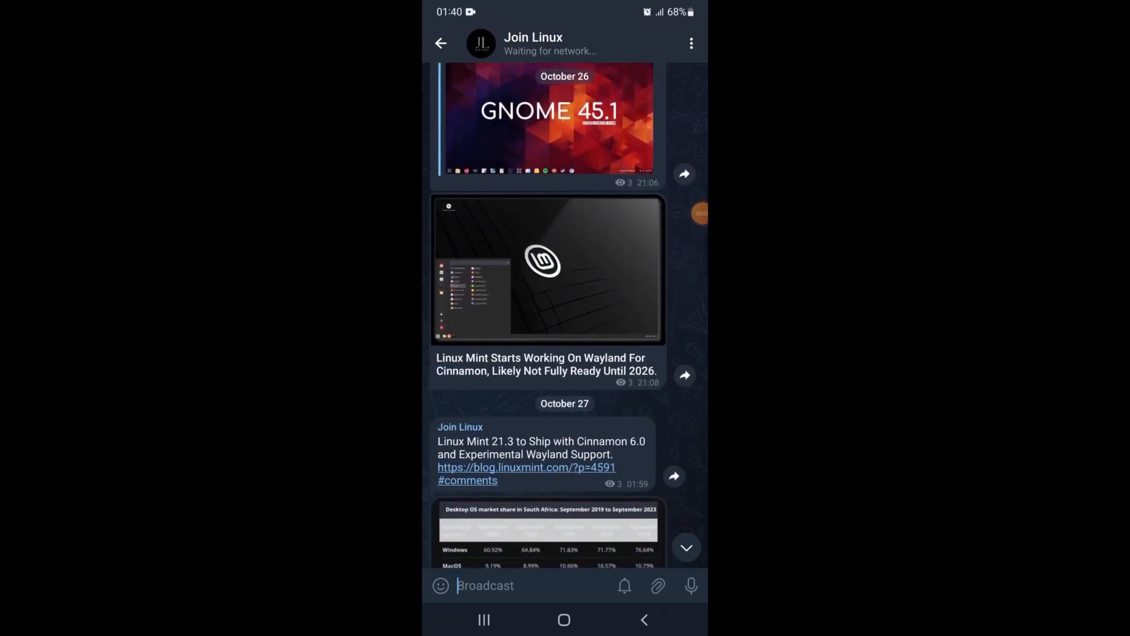
pyautogui.scroll(-3)
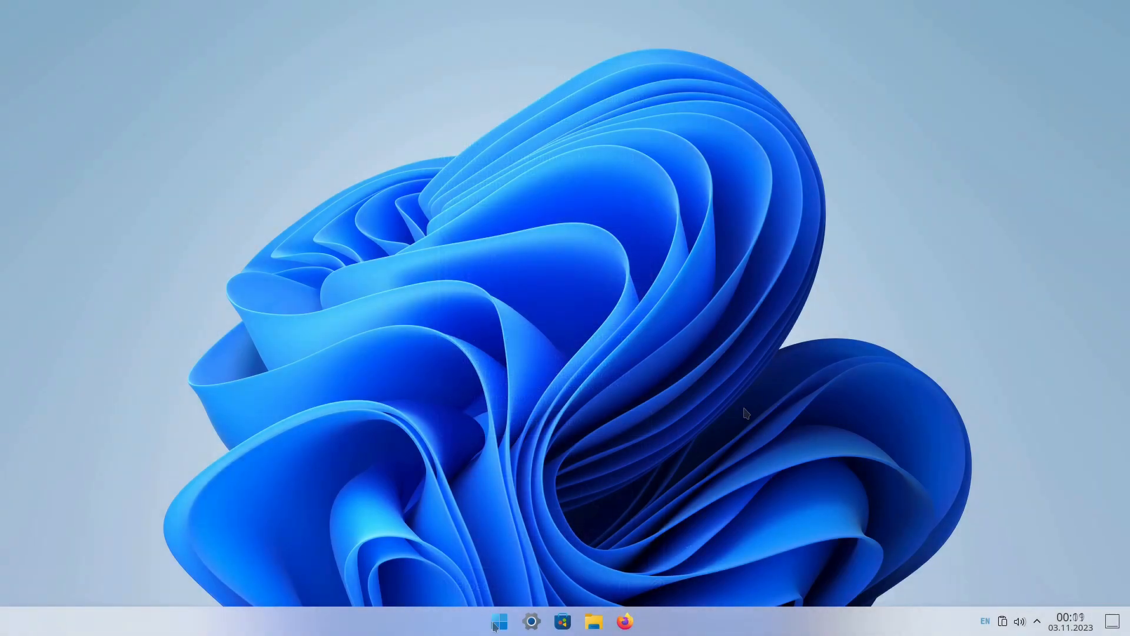
# Step: Scroll through the start menu's All apps list, then open Dolphin at Home
pyautogui.click(499, 620)
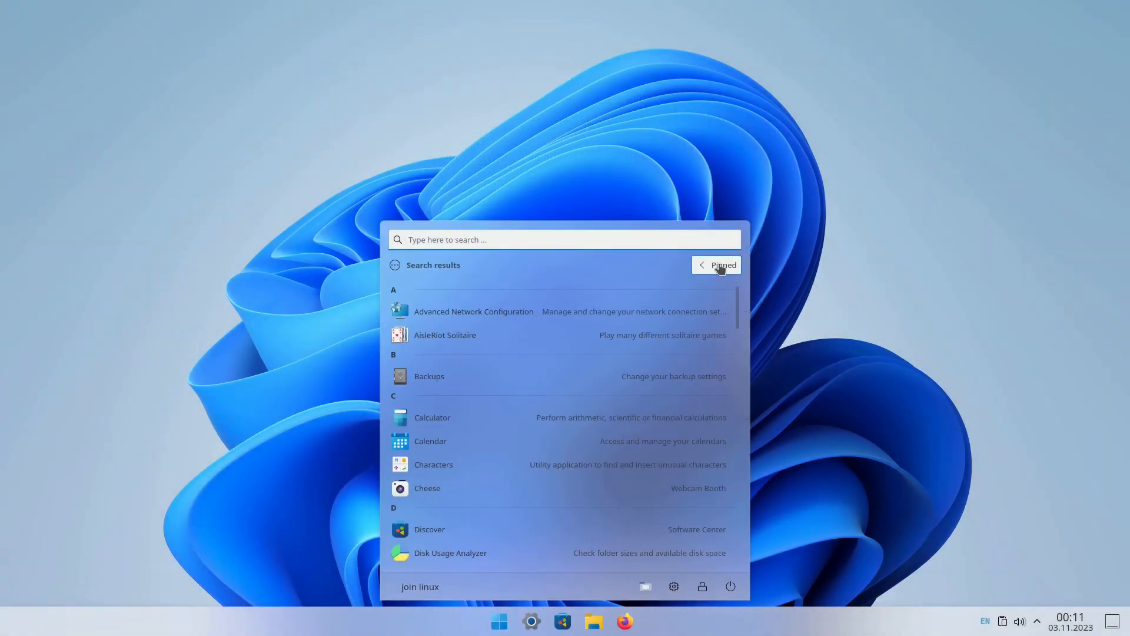
pyautogui.scroll(-3)
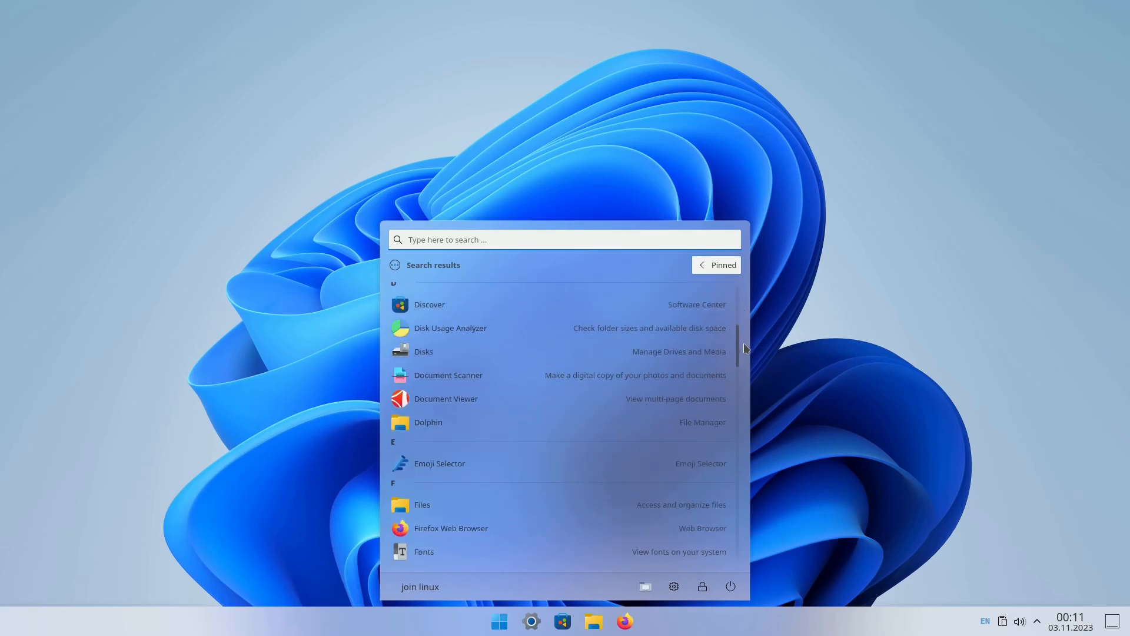
pyautogui.scroll(-3)
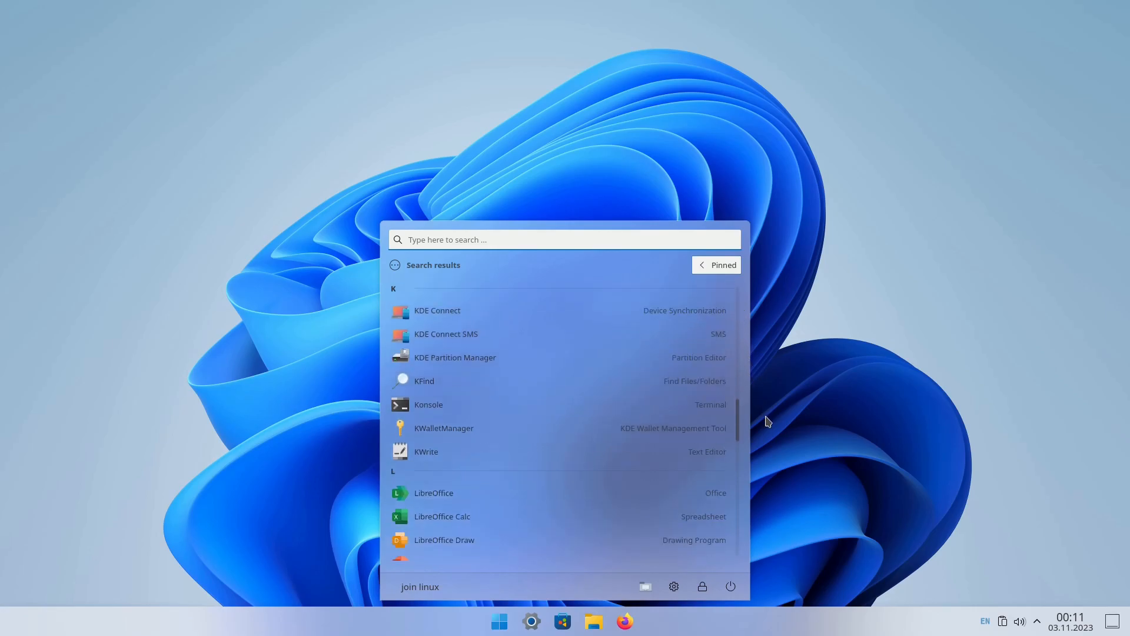
pyautogui.scroll(-3)
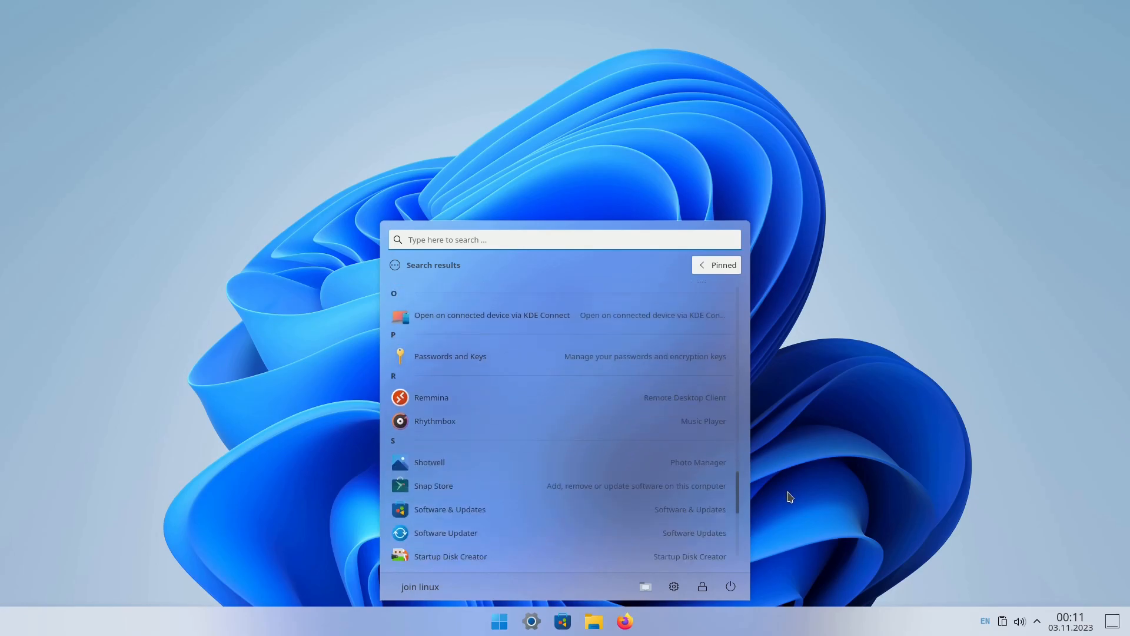
pyautogui.scroll(-3)
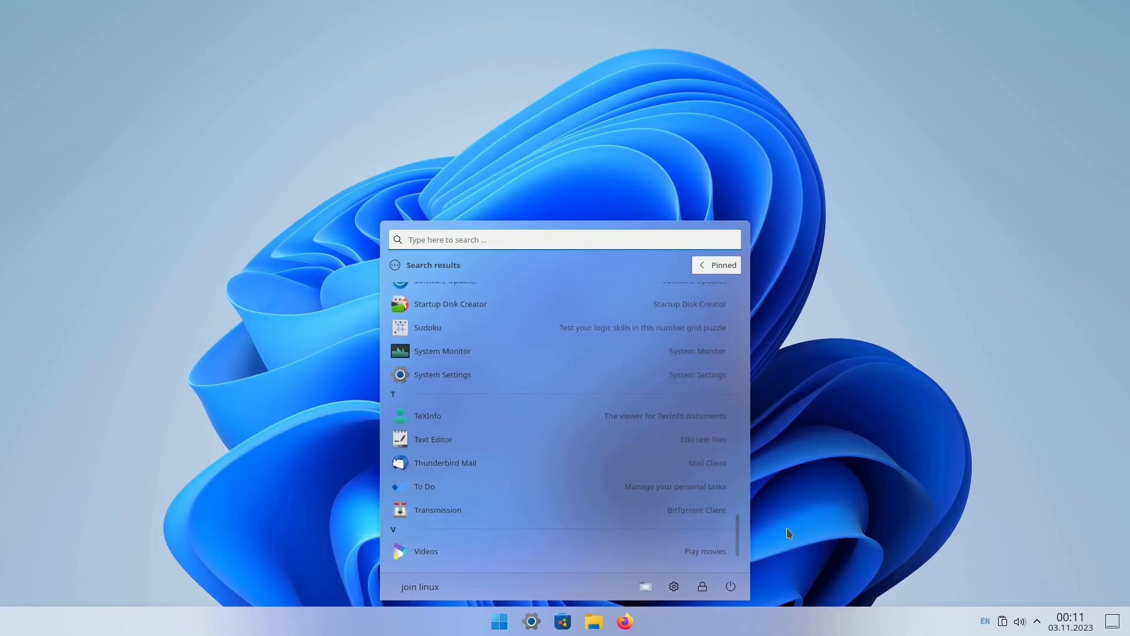
pyautogui.click(592, 620)
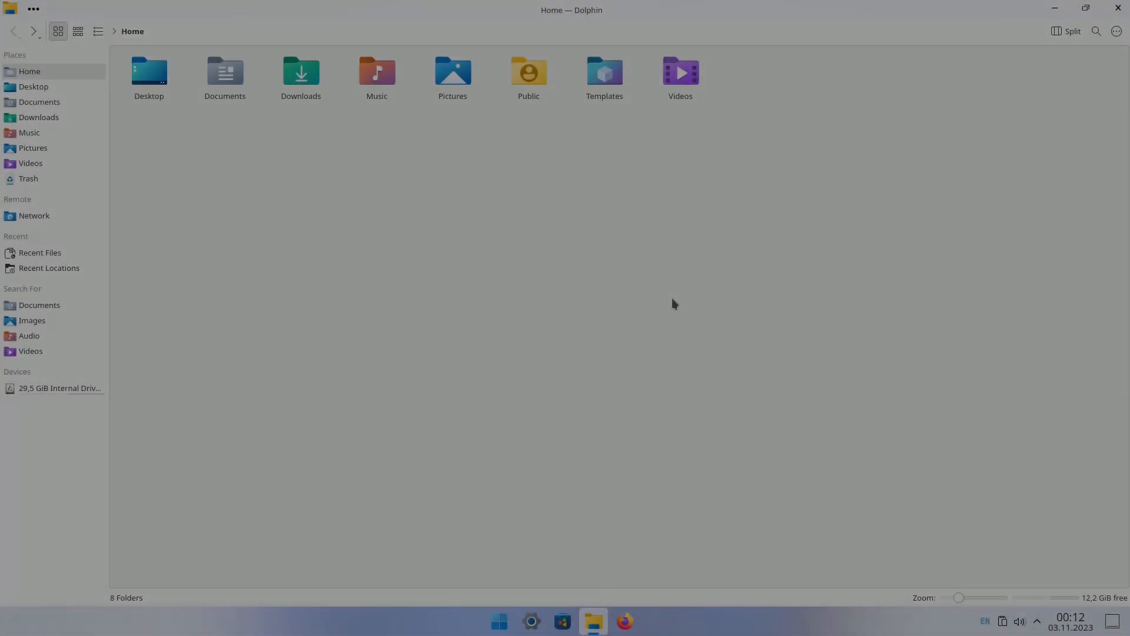